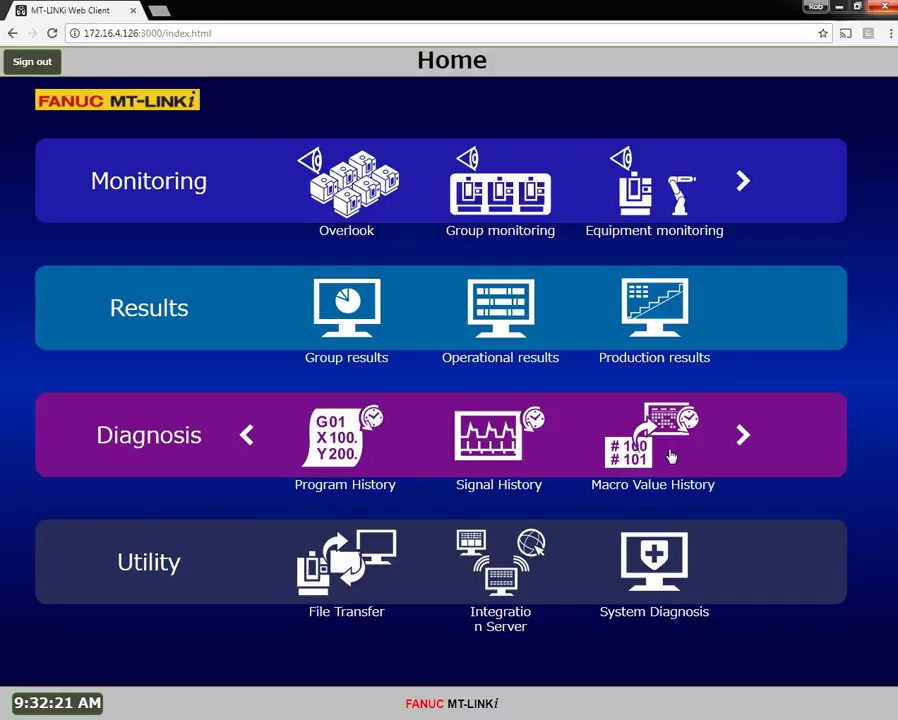
mouse_move(660, 460)
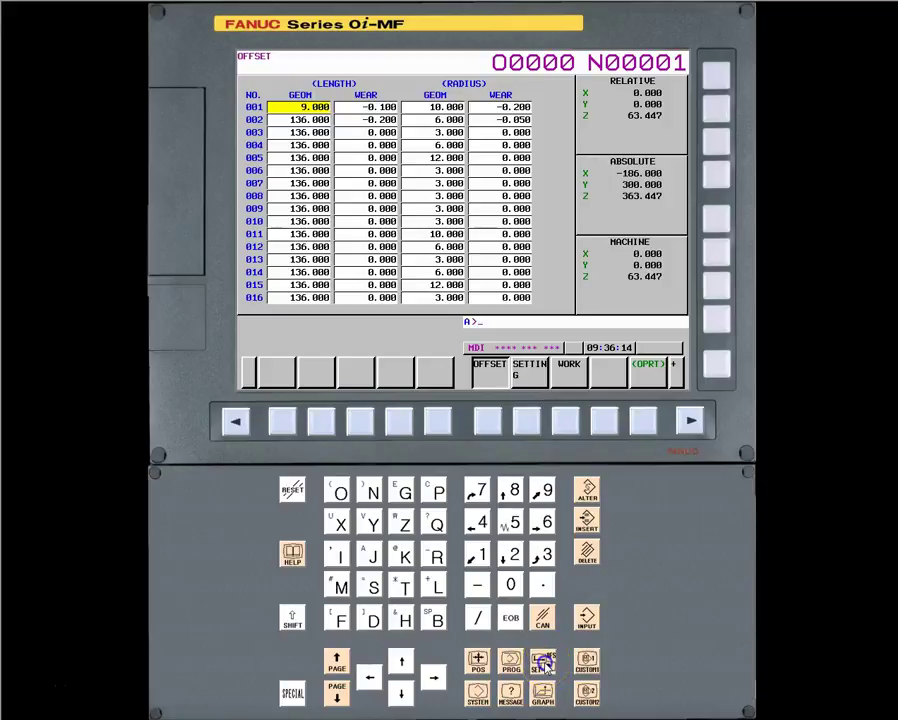
- On the simulator, switch to the SETTING (HANDY) screen and then the macro variable screen
left_click(675, 364)
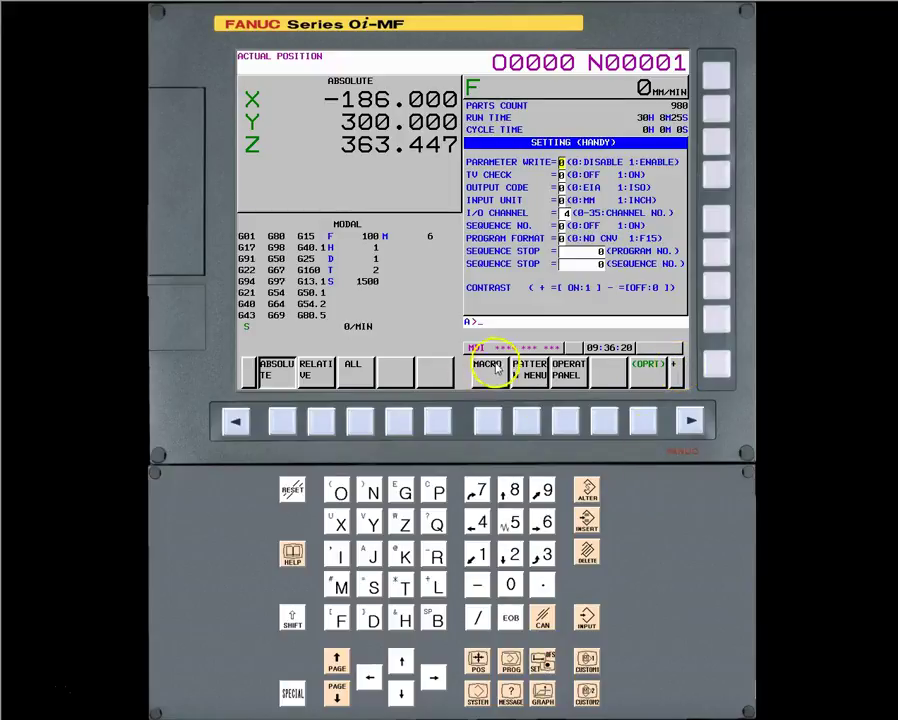
left_click(485, 369)
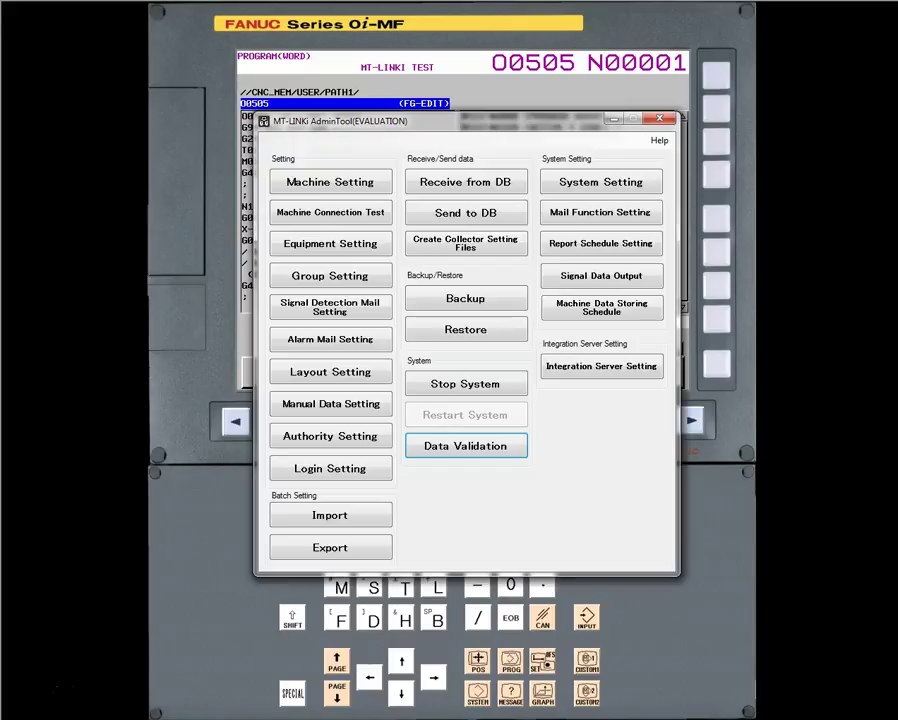
- Open Machine Setting for Robodrill_1 and show its macro variable getting conditions
left_click(330, 181)
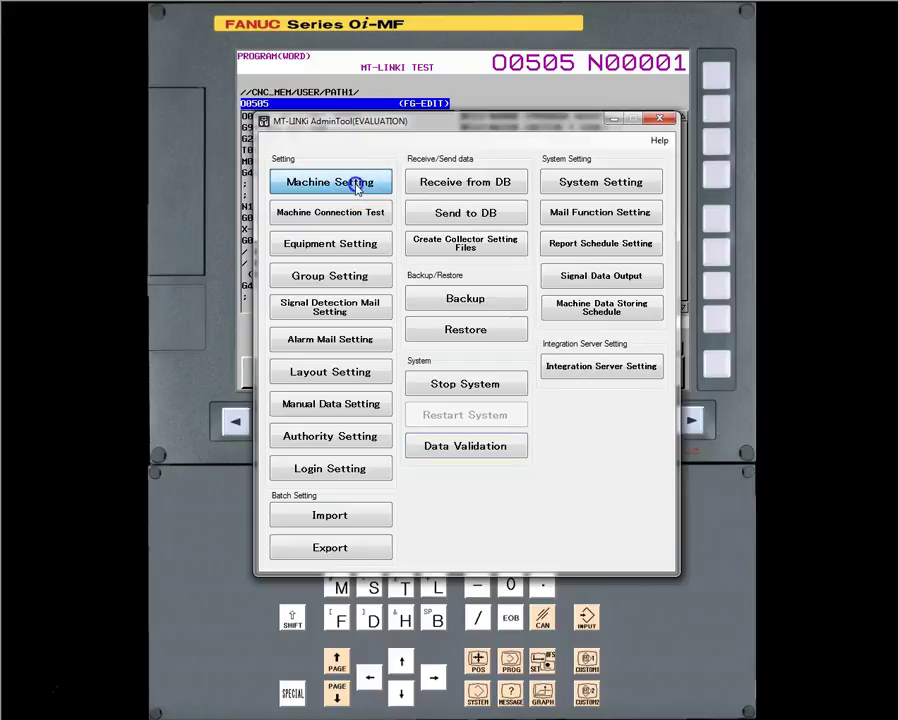
left_click(330, 182)
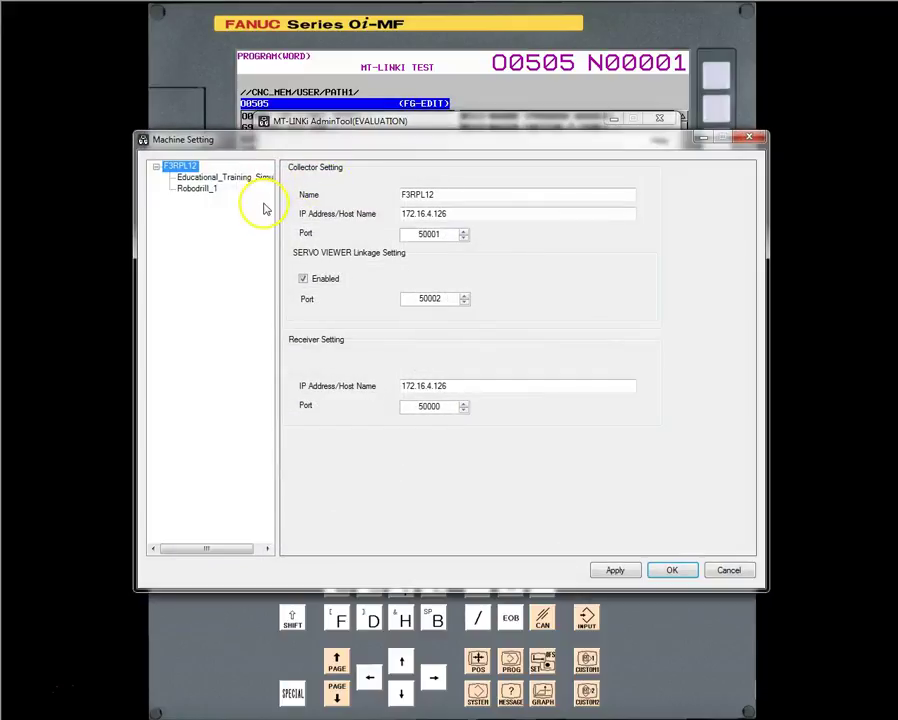
left_click(195, 189)
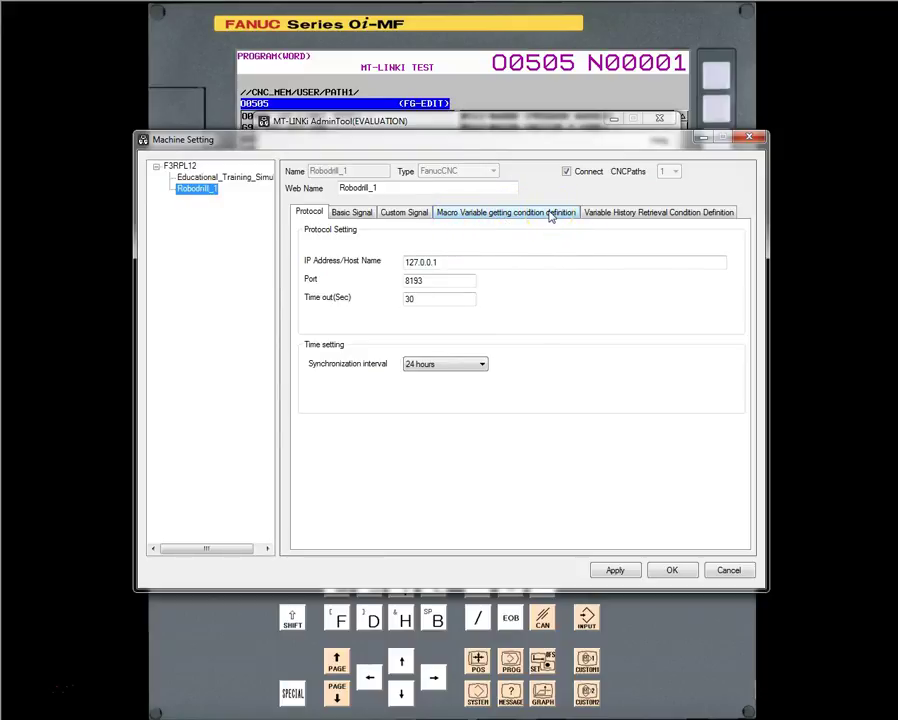
left_click(506, 211)
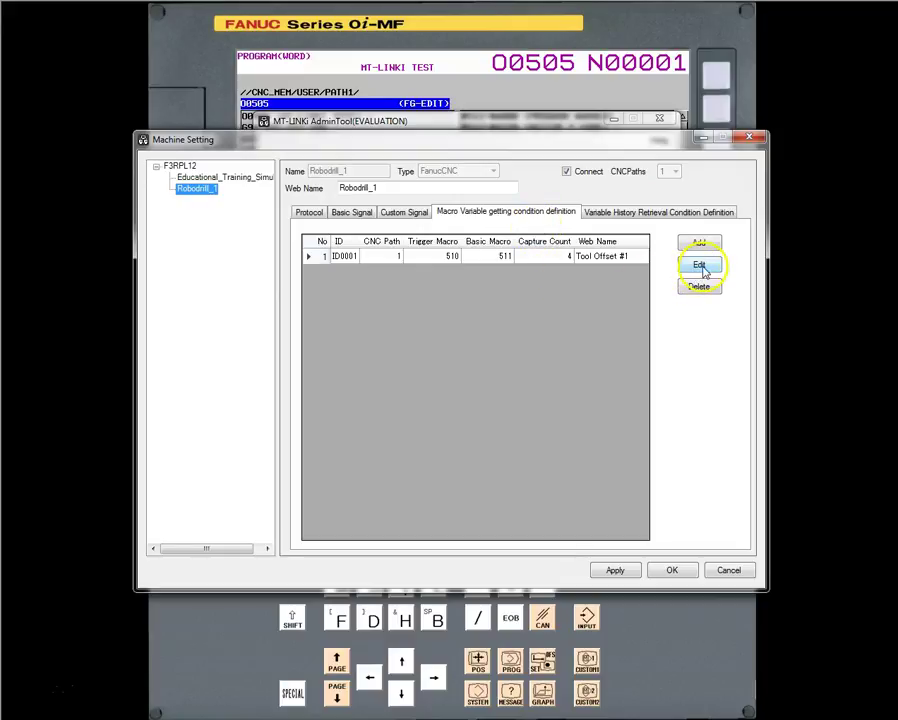
- Open the Tool Offset #1 condition (trigger 510, basic 511, capture count 4) for editing
left_click(698, 264)
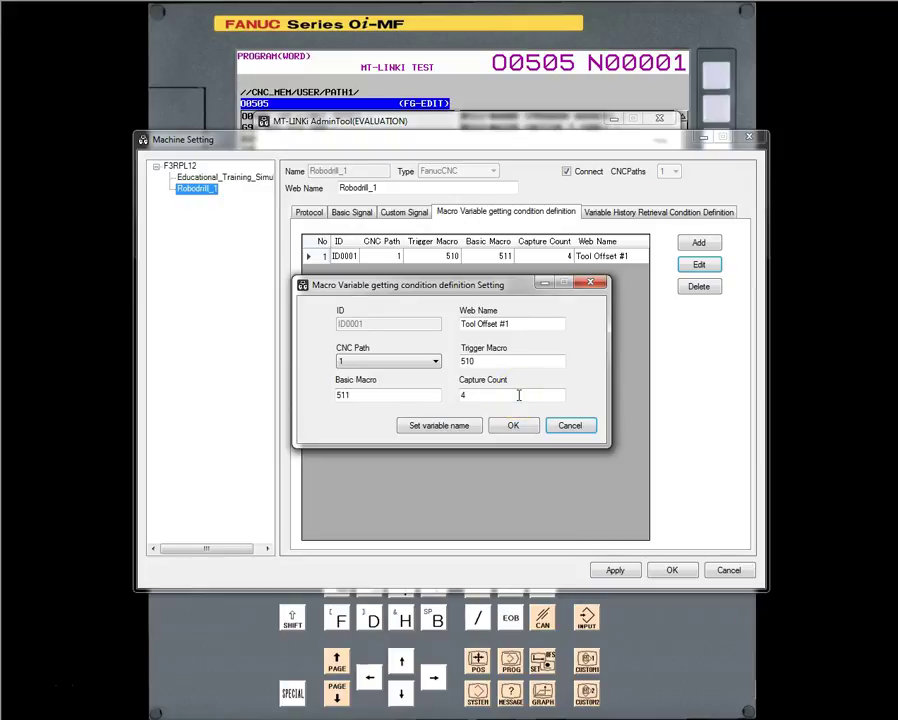
left_click(438, 425)
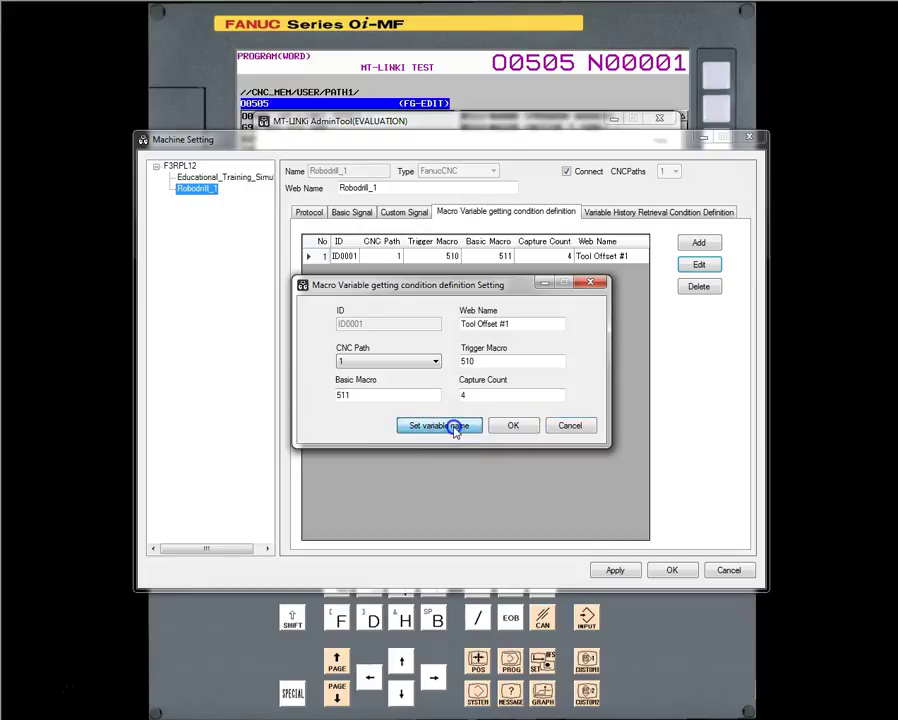
- Review Web Names for macros 511–514: Program Number, T-Code, Length and Radius wear offset
left_click(430, 425)
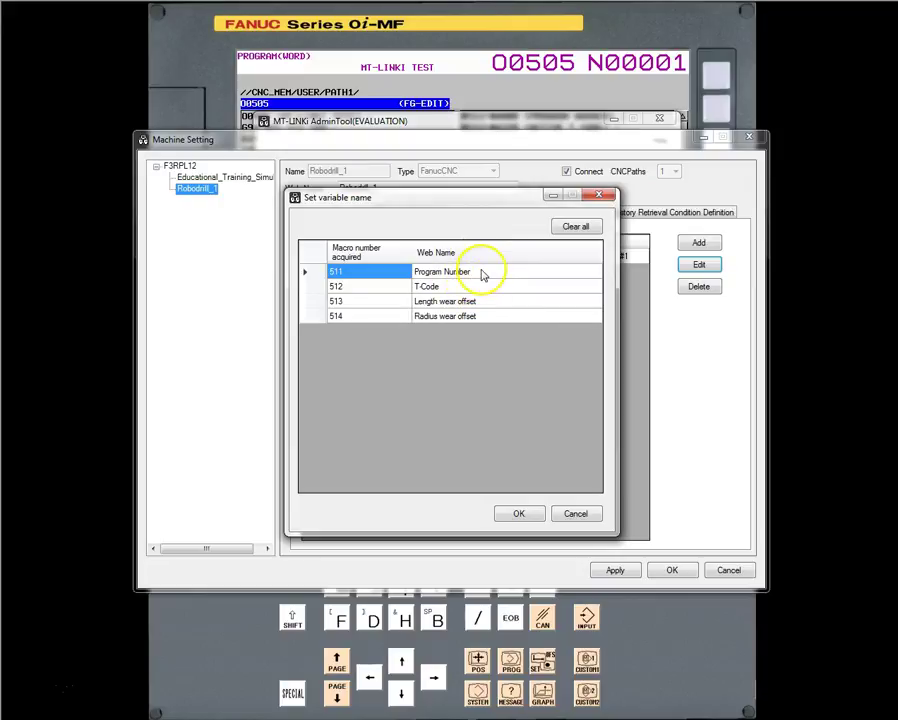
left_click(445, 316)
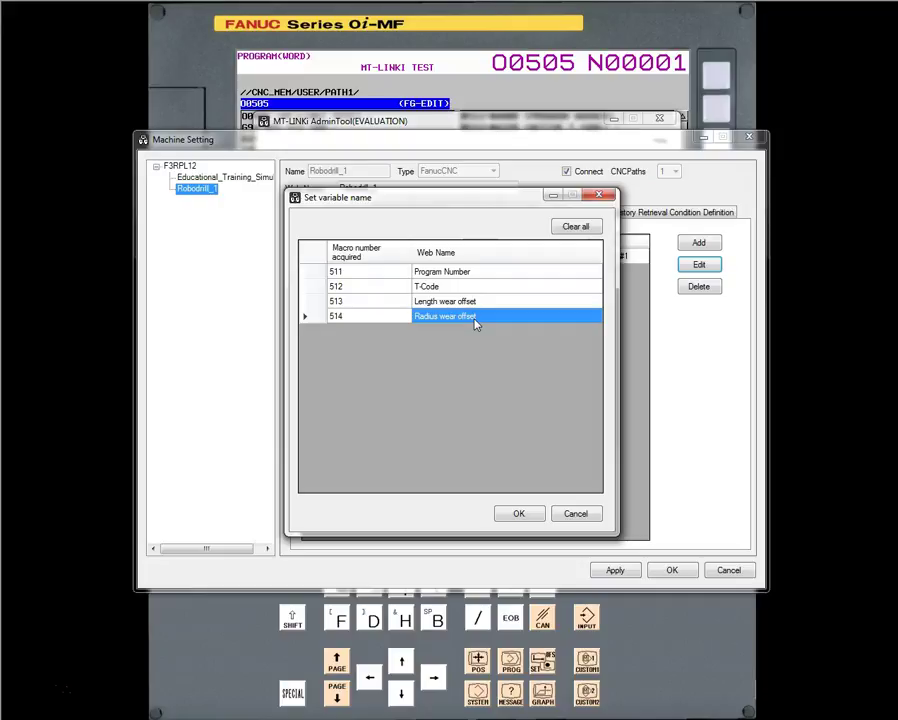
left_click(350, 271)
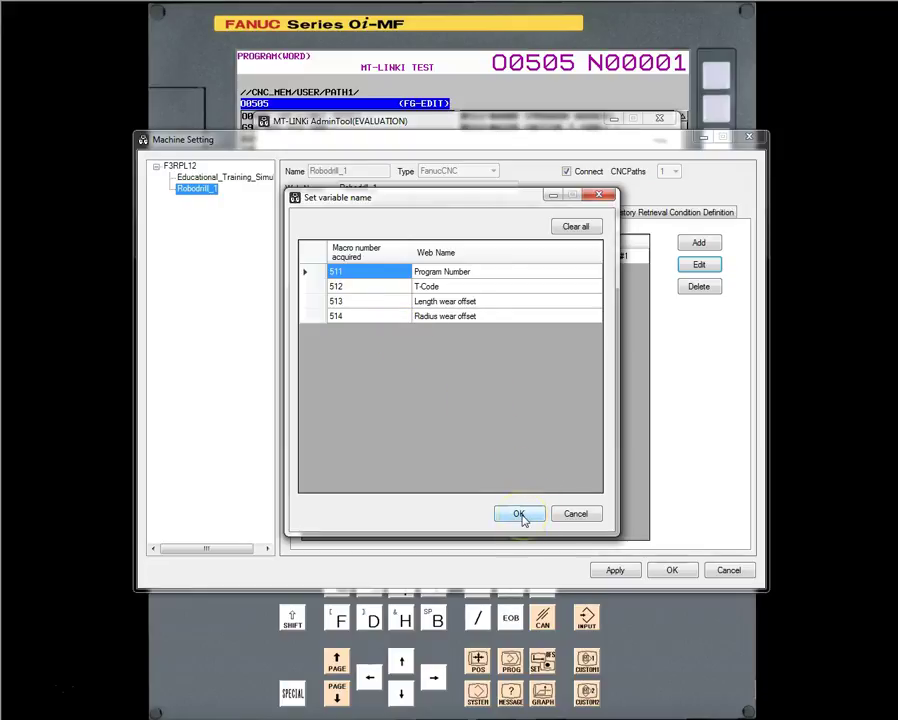
left_click(519, 513)
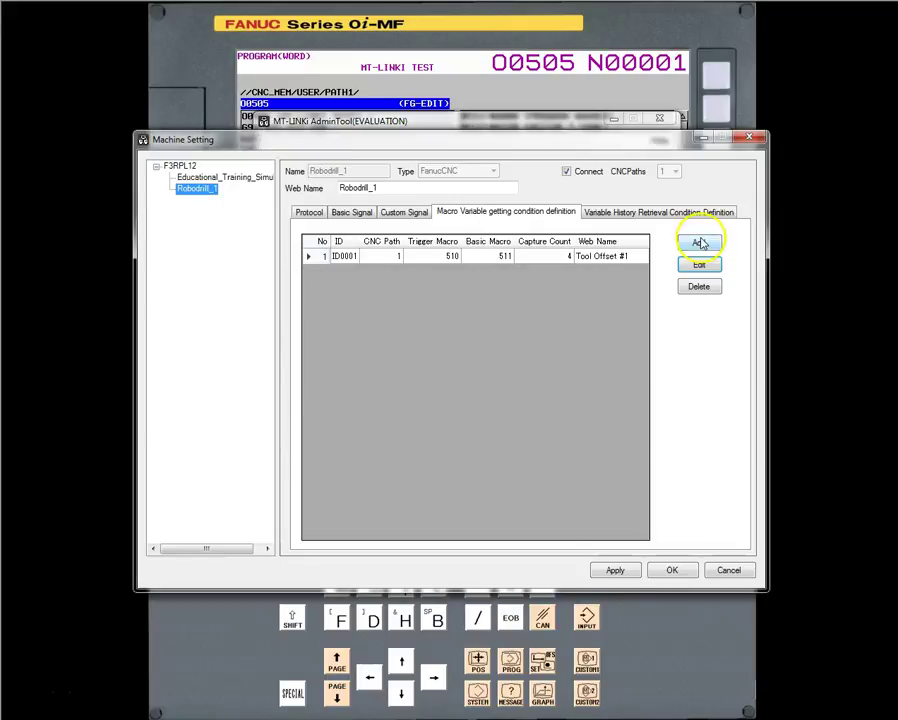
- Add condition ID0002 'Tool Offset #2' with trigger macro 520, basic macro 511, capture count 4
left_click(698, 243)
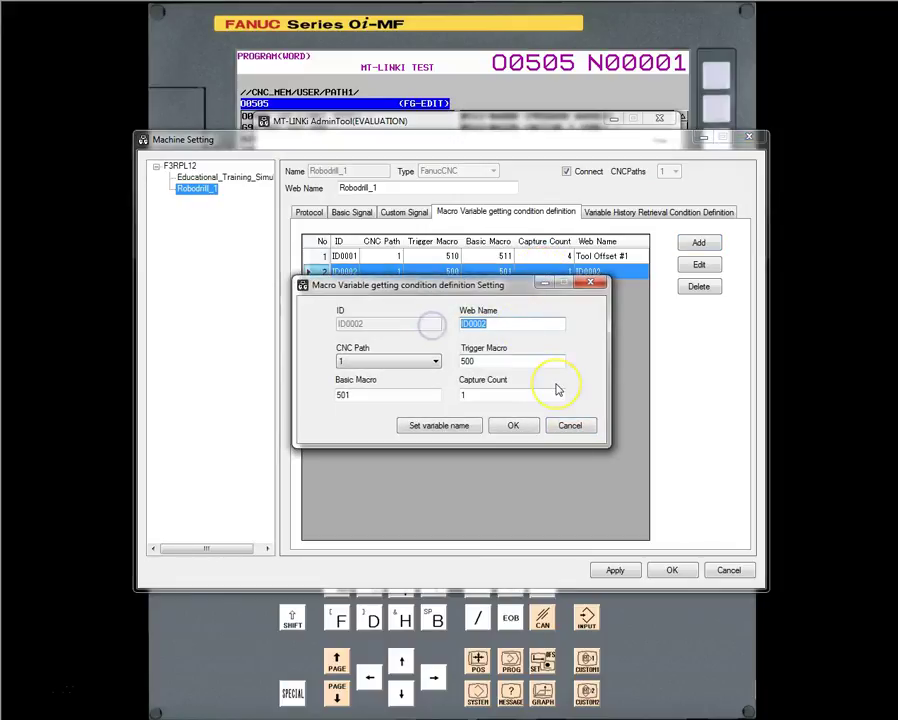
type("Tool Offset")
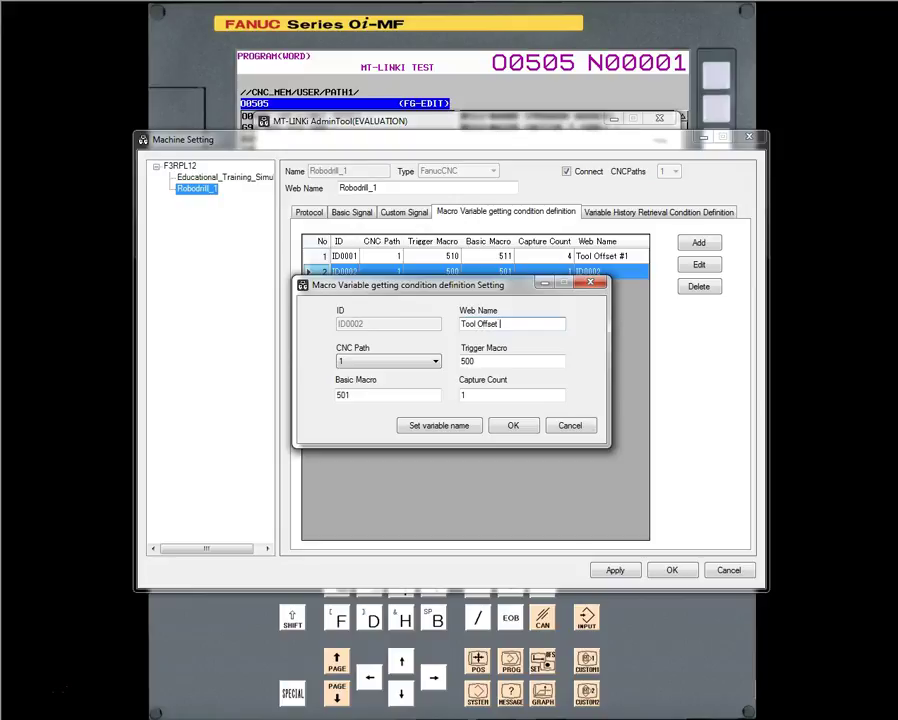
type("2")
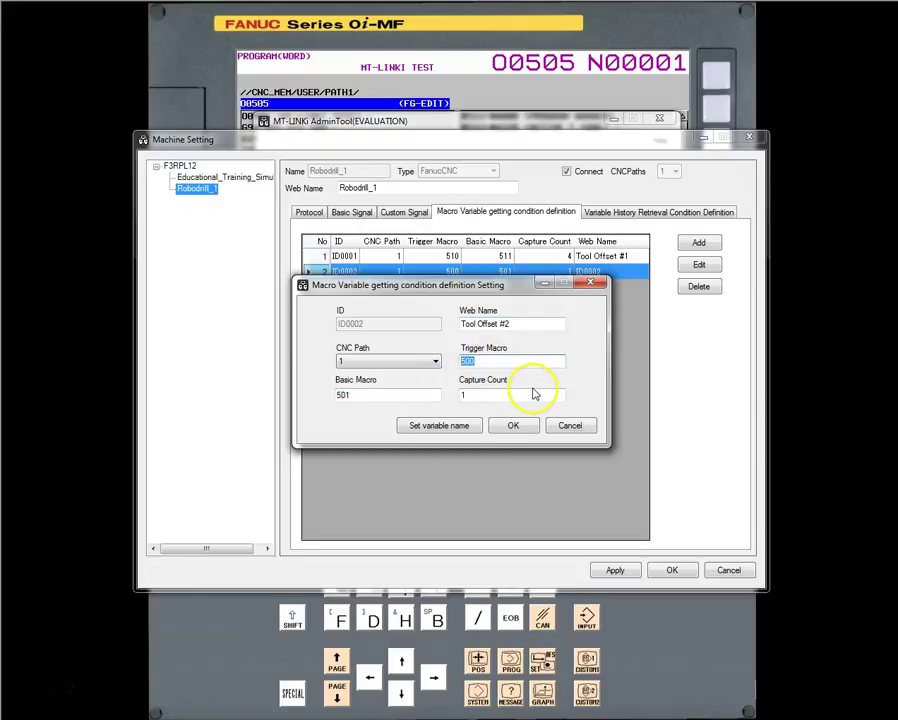
type("5")
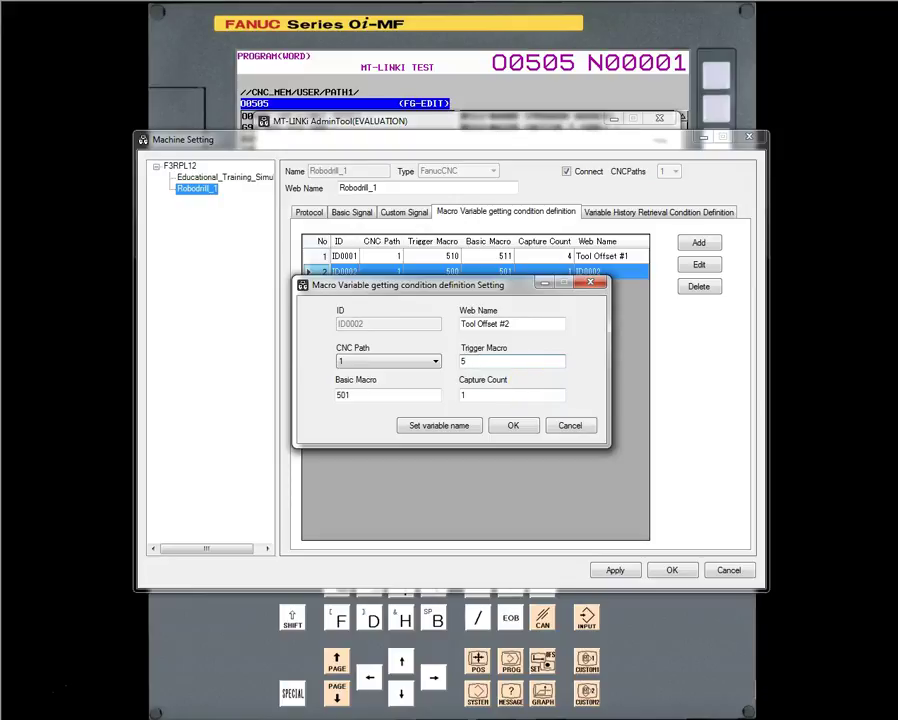
type("20")
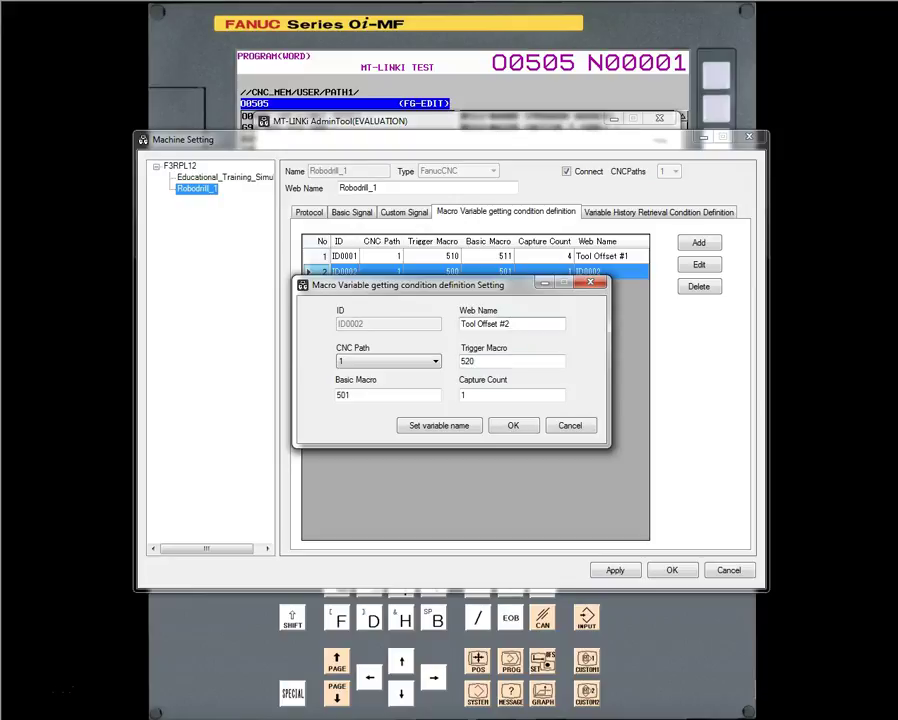
triple_click(388, 394)
type("511")
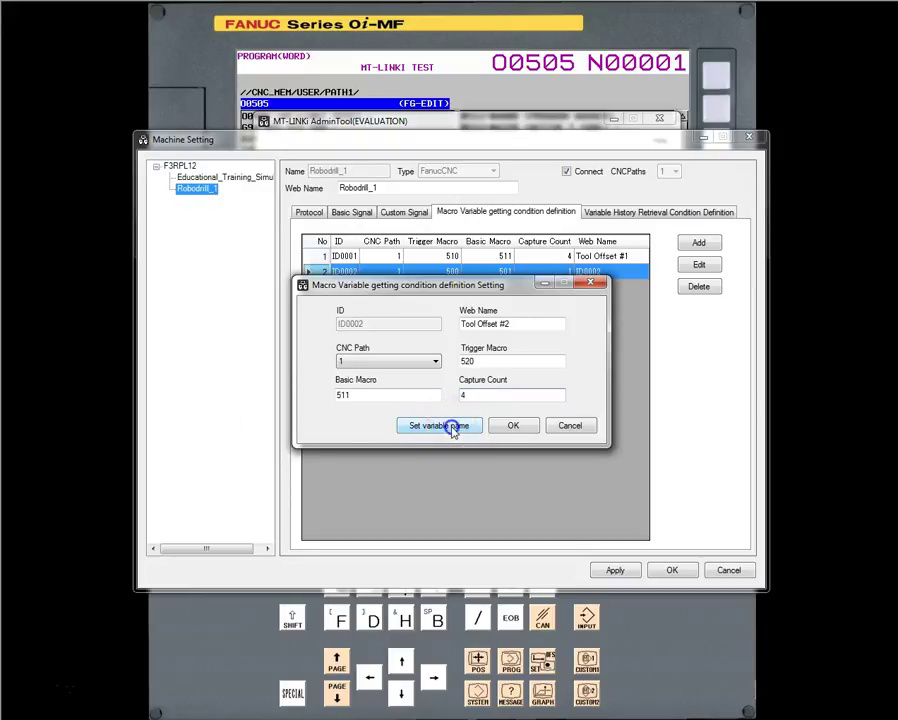
- Name macros 511–514 Program Number, T-Code, Length wear offset and Radius wear offset
left_click(438, 425)
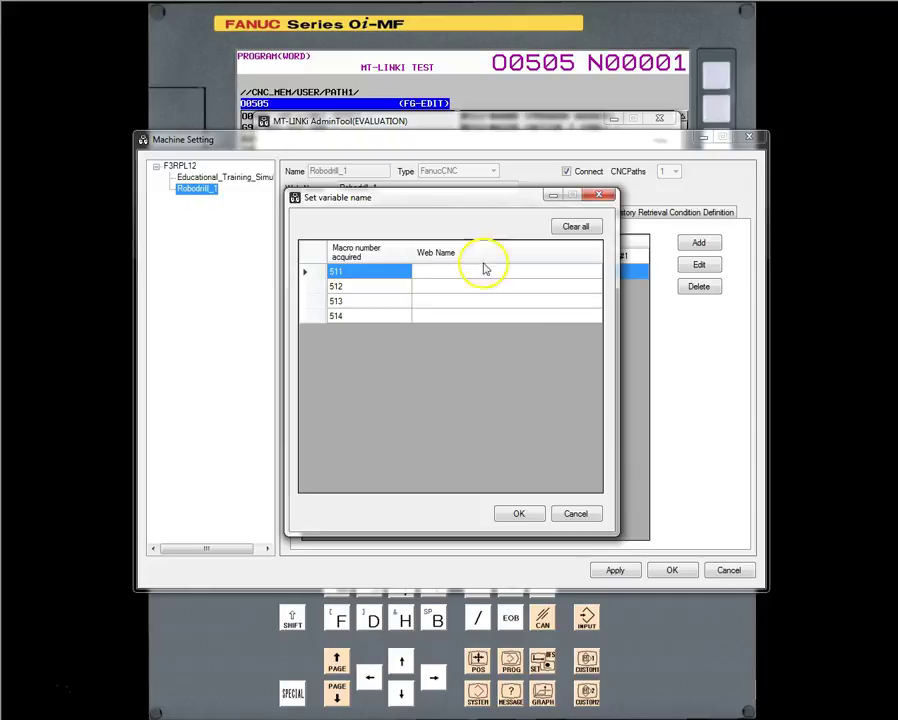
left_click(505, 271)
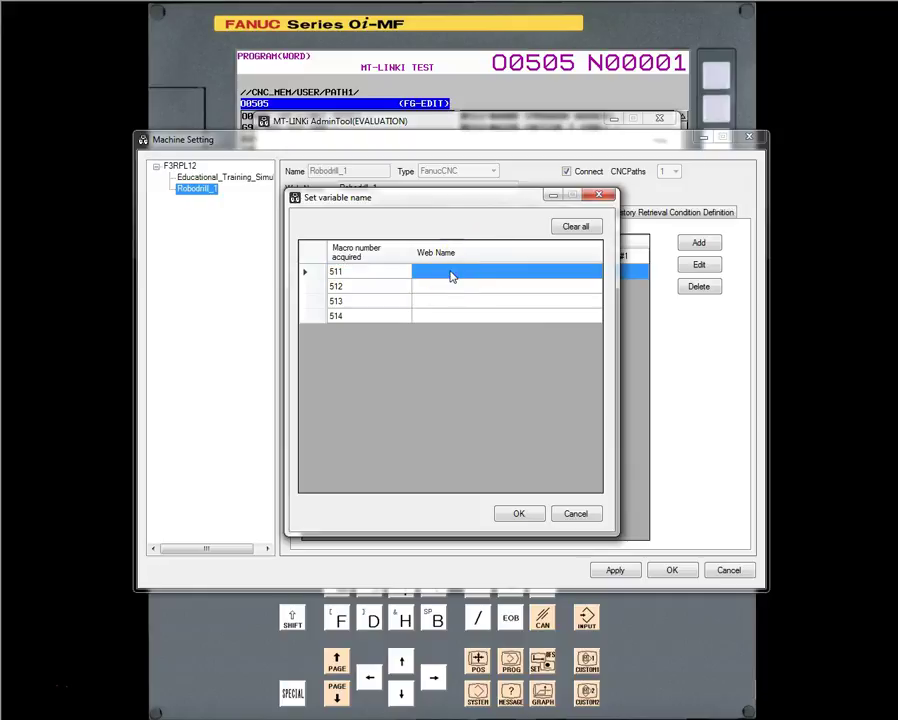
type("Program Number")
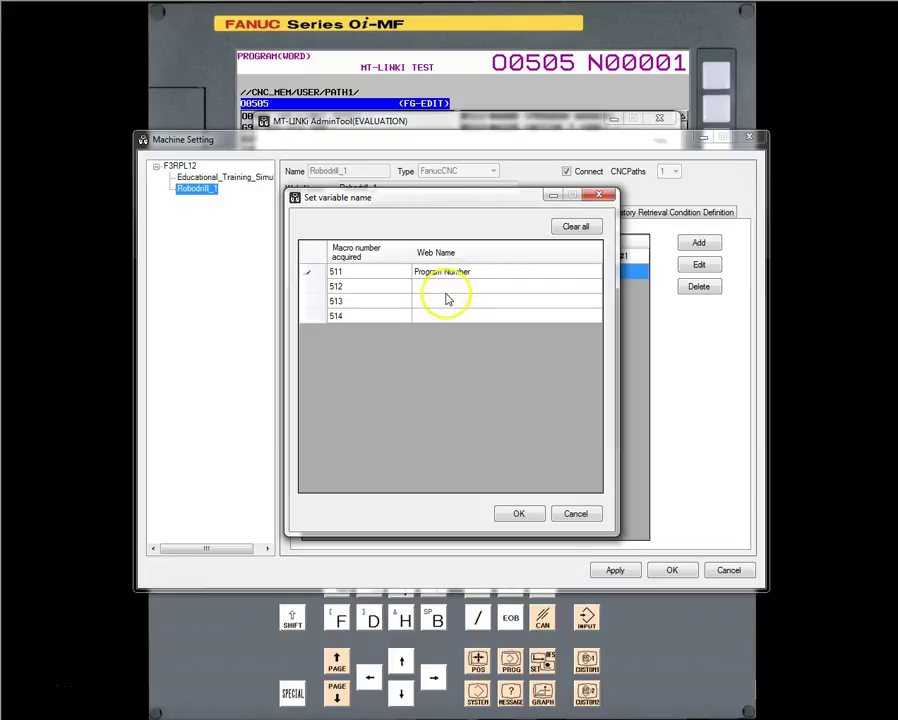
type("T")
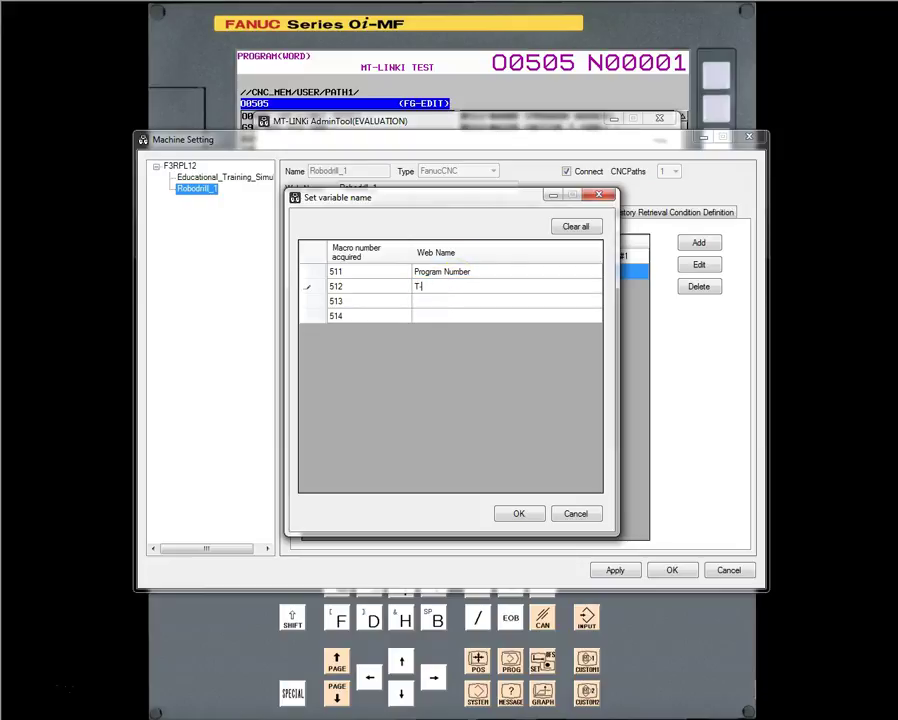
type("-Code")
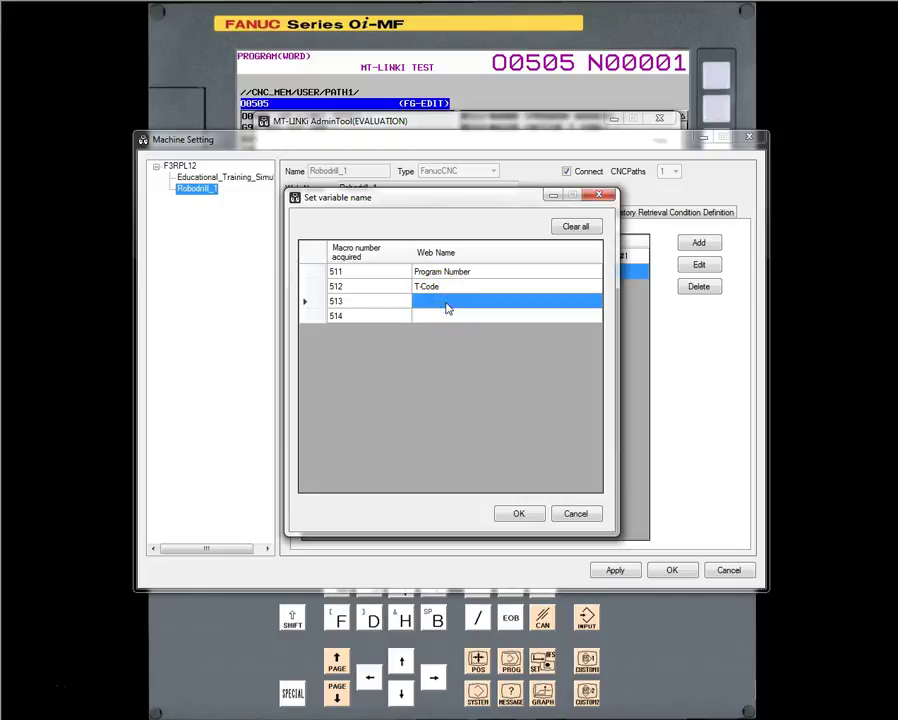
type("Len")
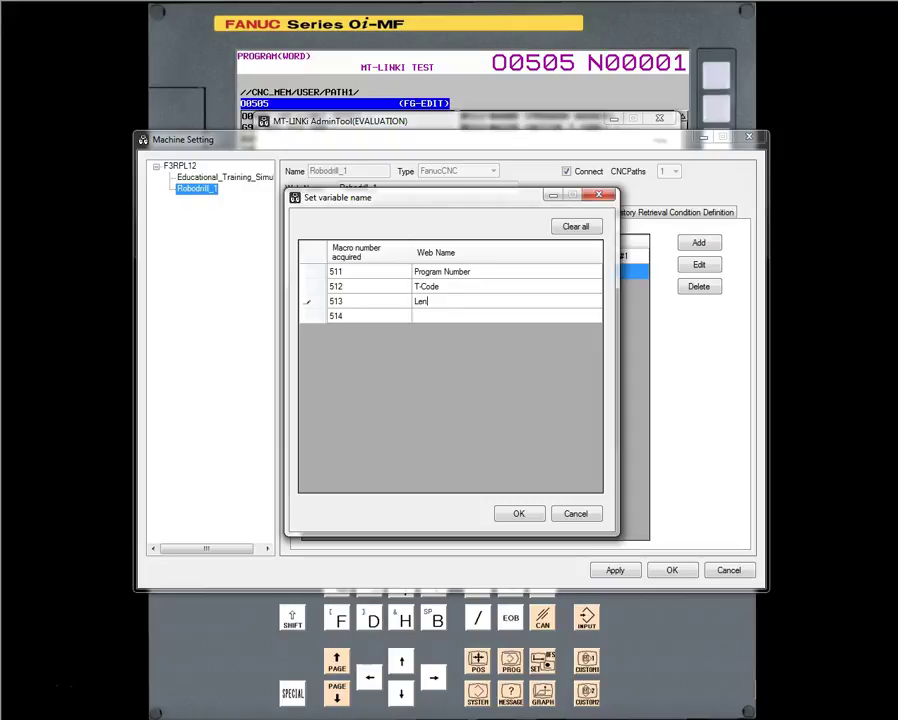
type("gth")
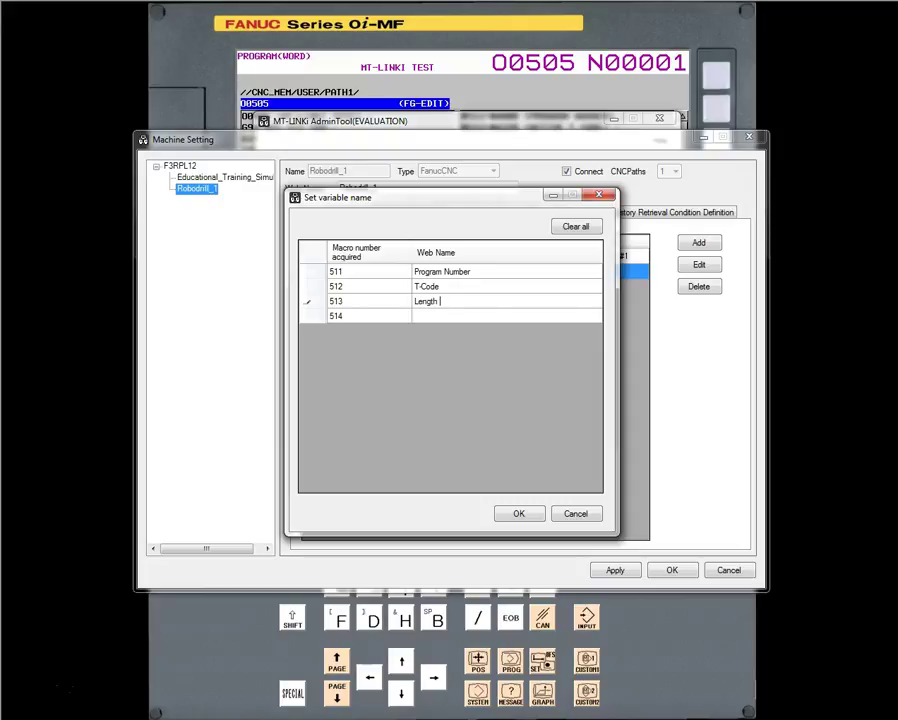
type("wear offset")
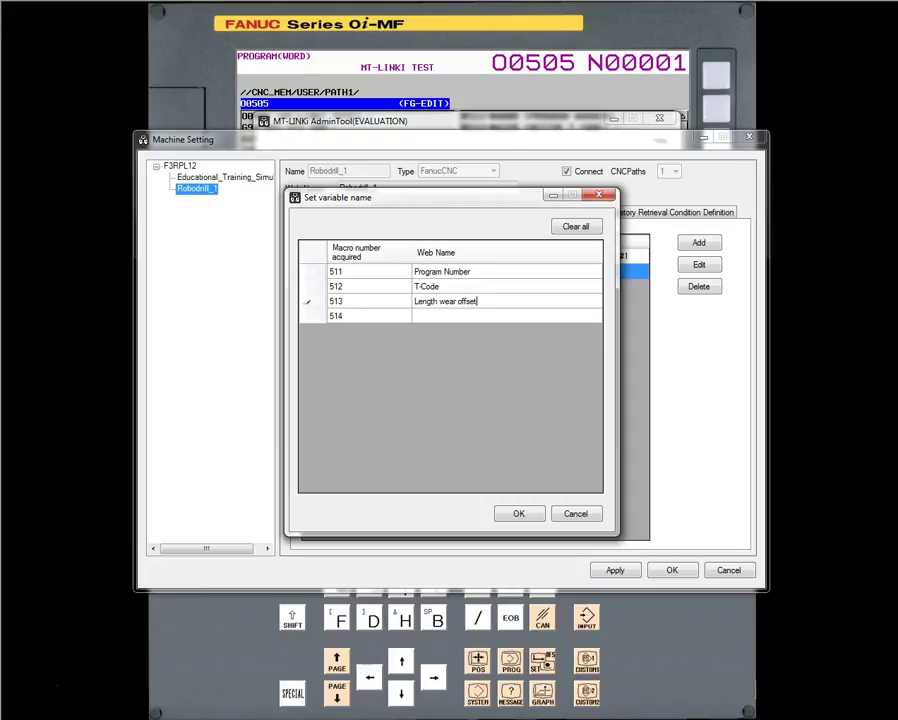
type("Radius wear offset")
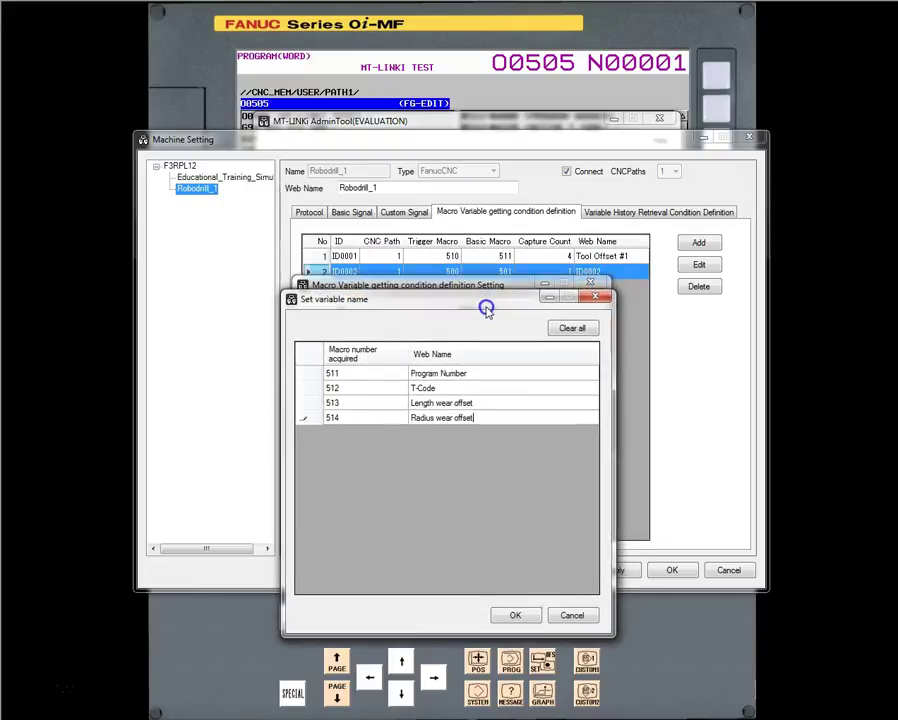
- Confirm the names and definition, apply Machine Setting, and acknowledge the setting file update
left_click(516, 615)
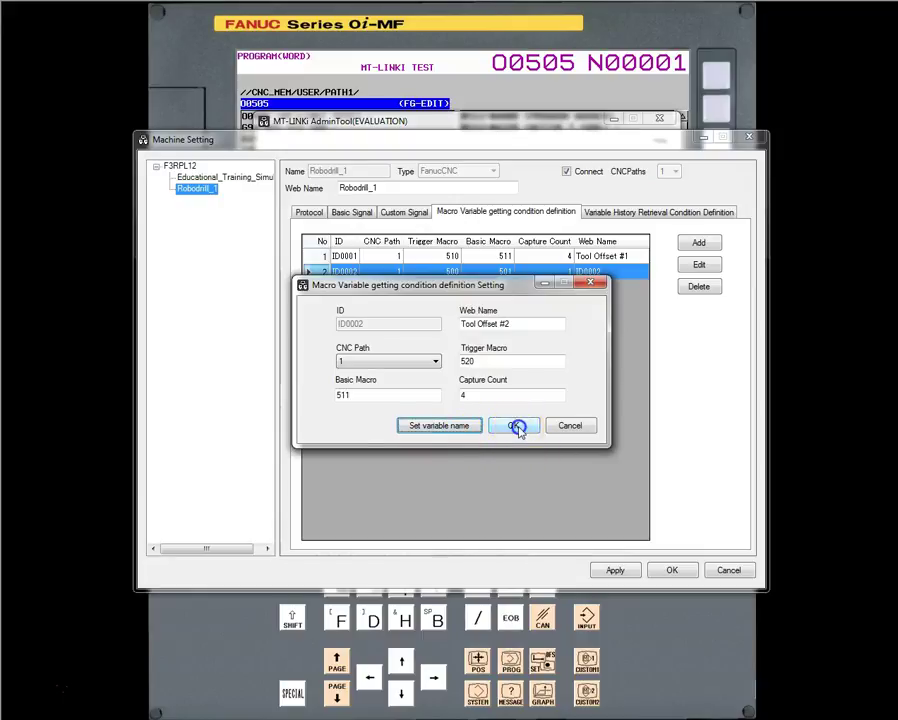
left_click(513, 425)
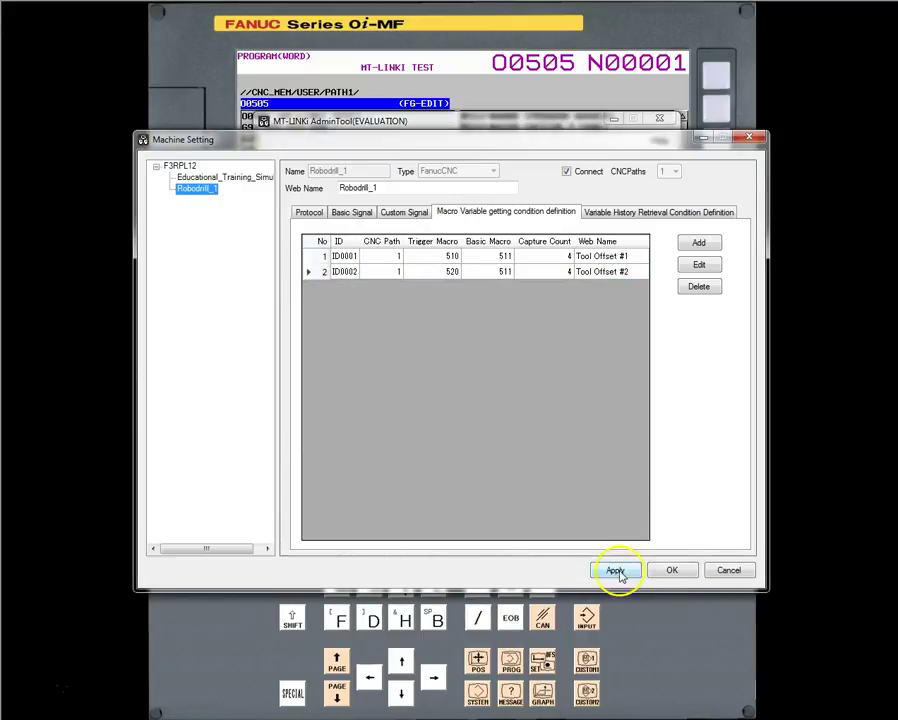
left_click(615, 570)
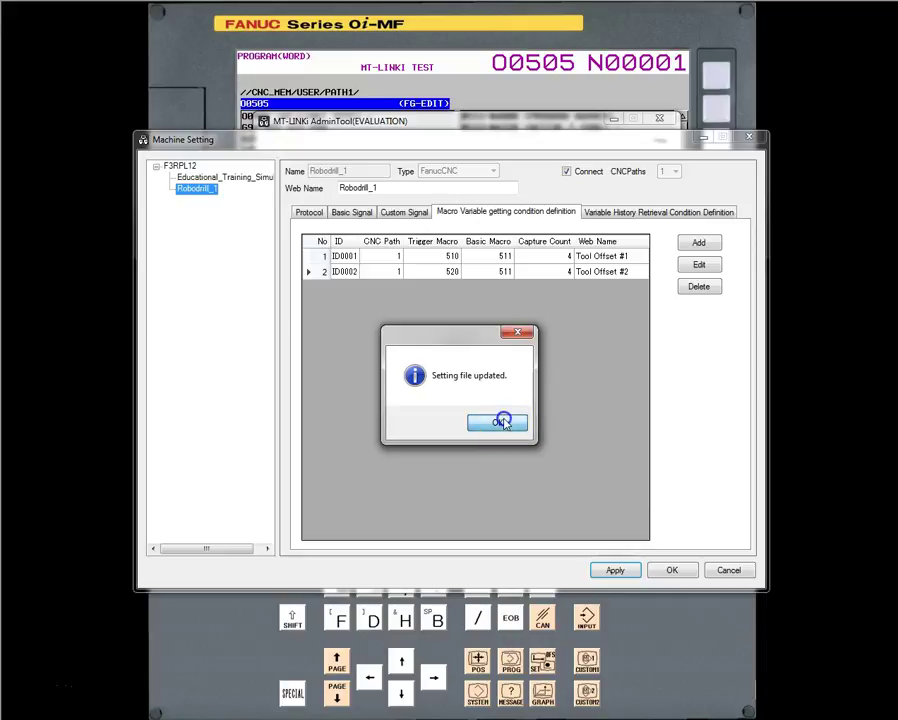
left_click(498, 421)
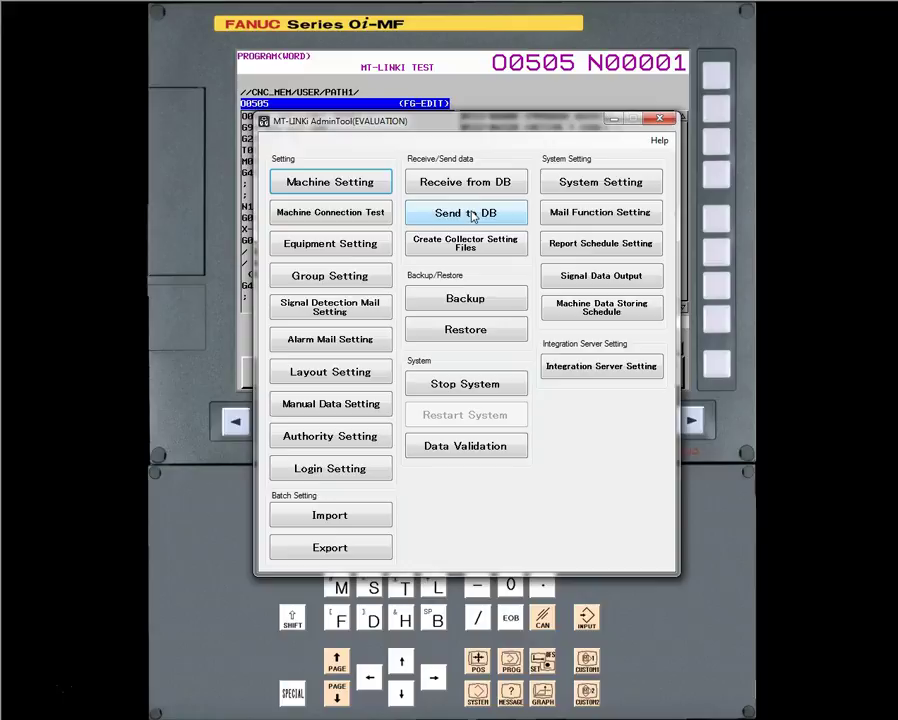
- Send the updated machine settings to the database and close the sending dialog
left_click(465, 212)
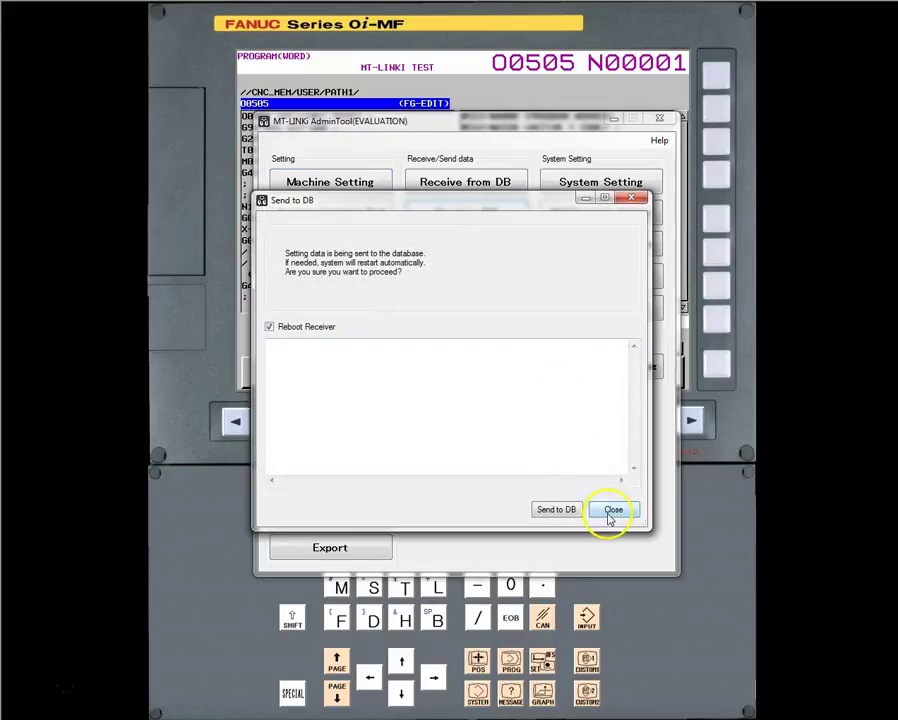
left_click(556, 509)
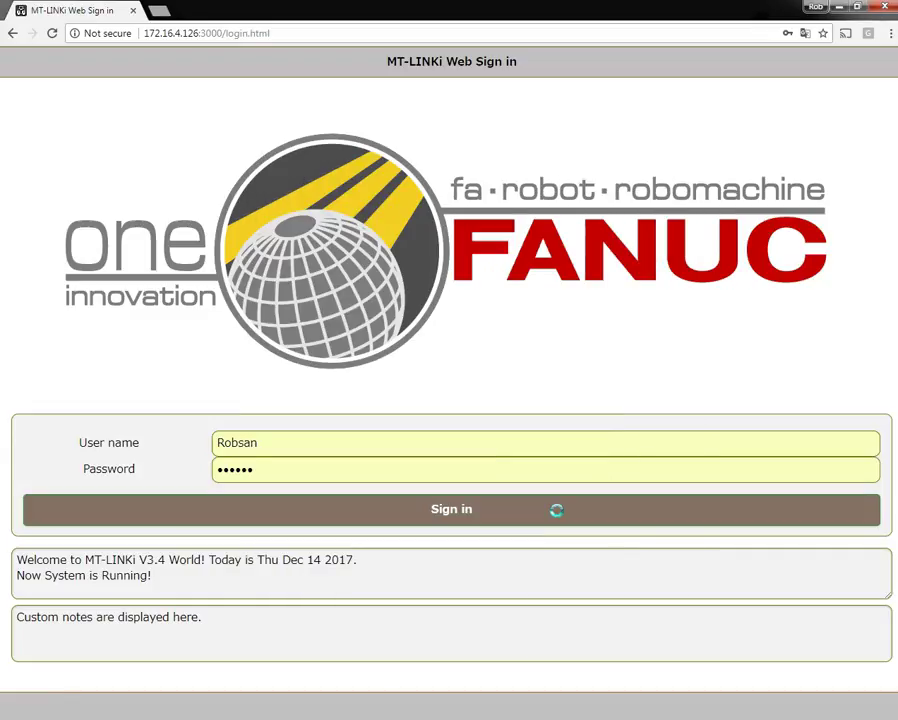
- Sign in to MT-LINKi Web to reach Robodrill_1's Tool Offset #1 macro value history
left_click(451, 509)
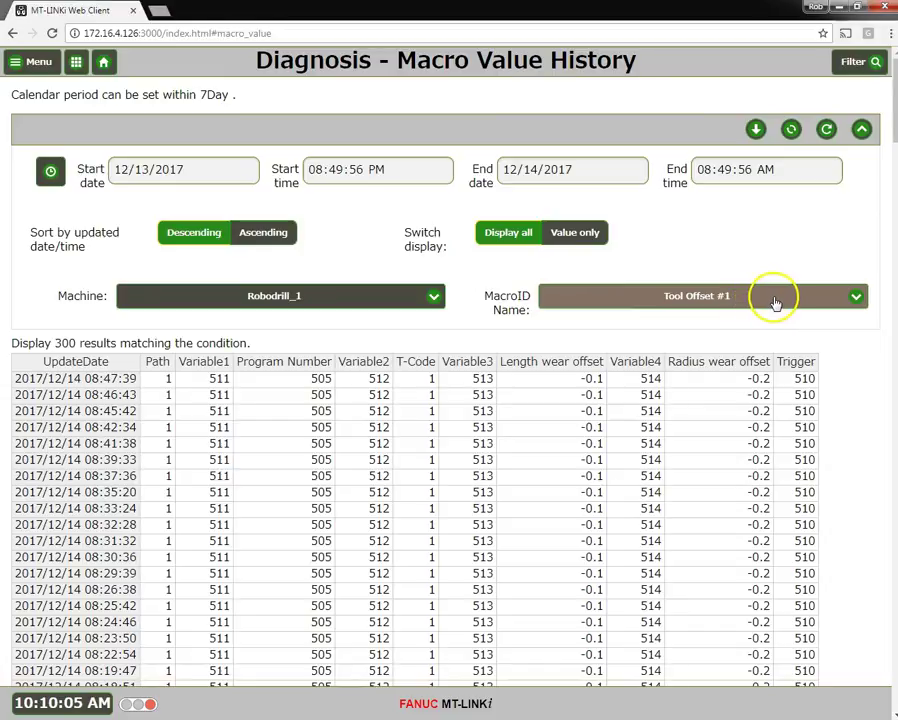
- Show Tool Offset #2 values with the period ending now, refresh, and scroll the records
left_click(775, 296)
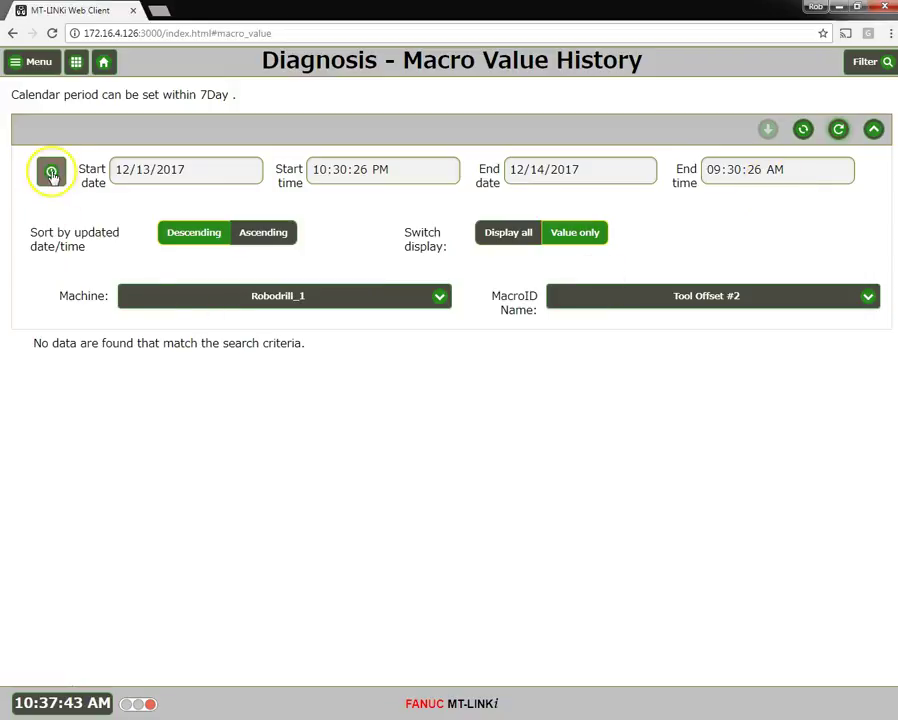
left_click(51, 171)
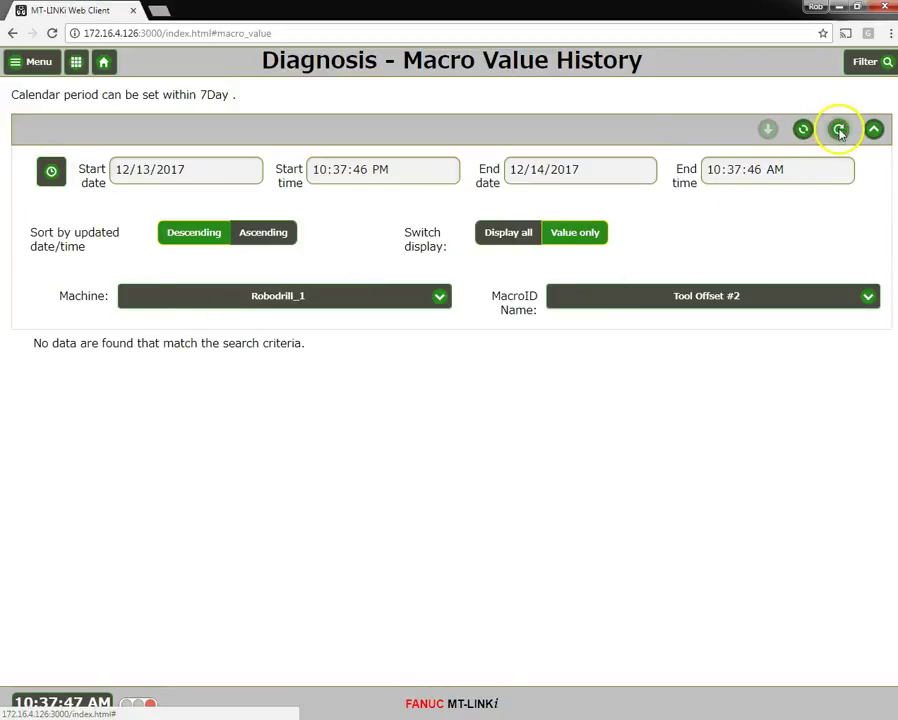
left_click(838, 129)
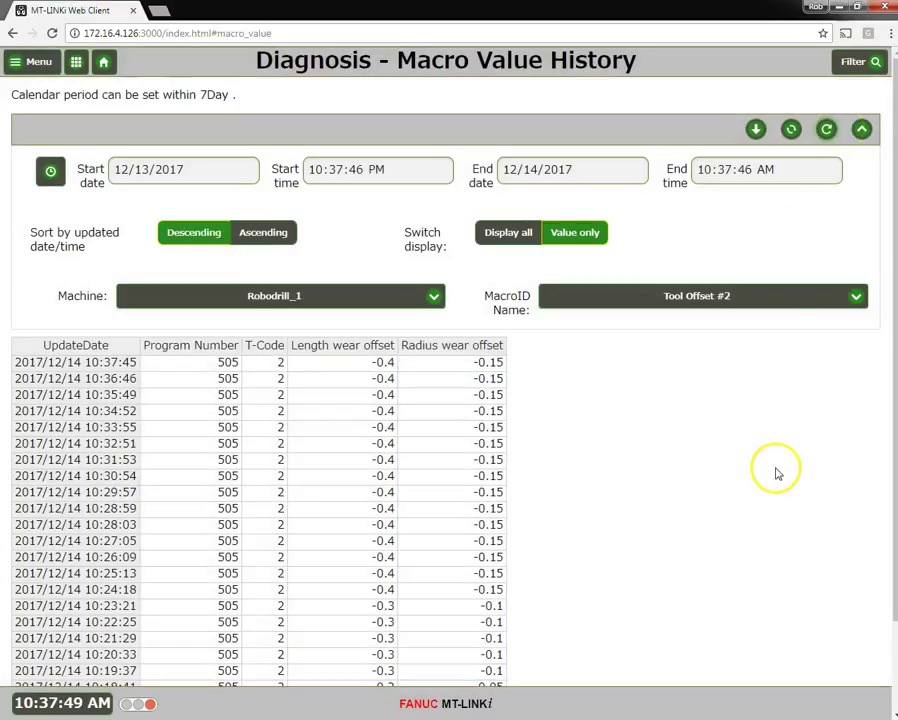
mouse_move(658, 470)
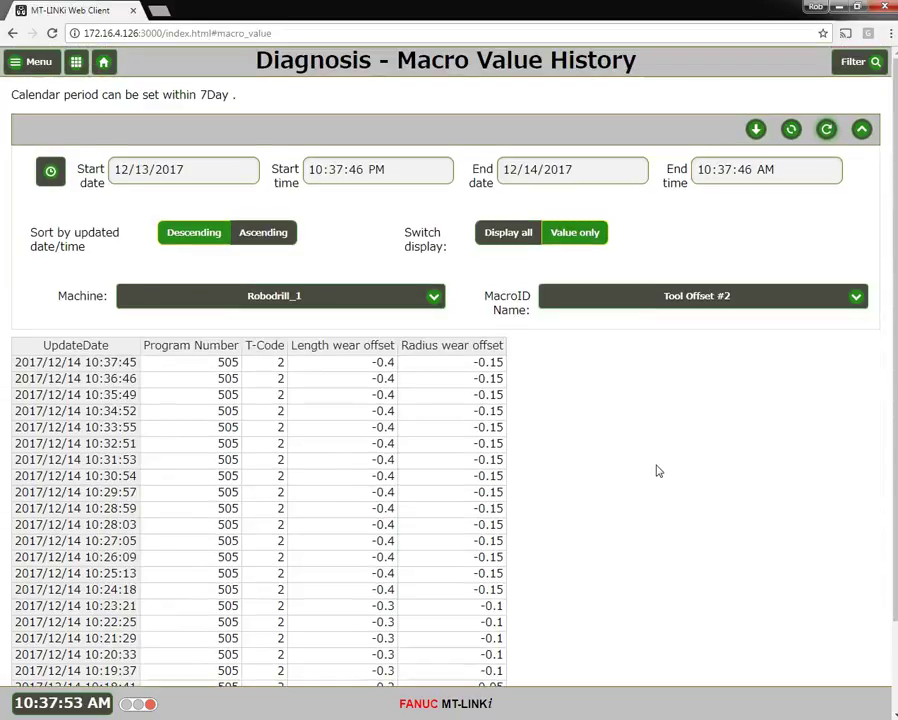
scroll("down", 3)
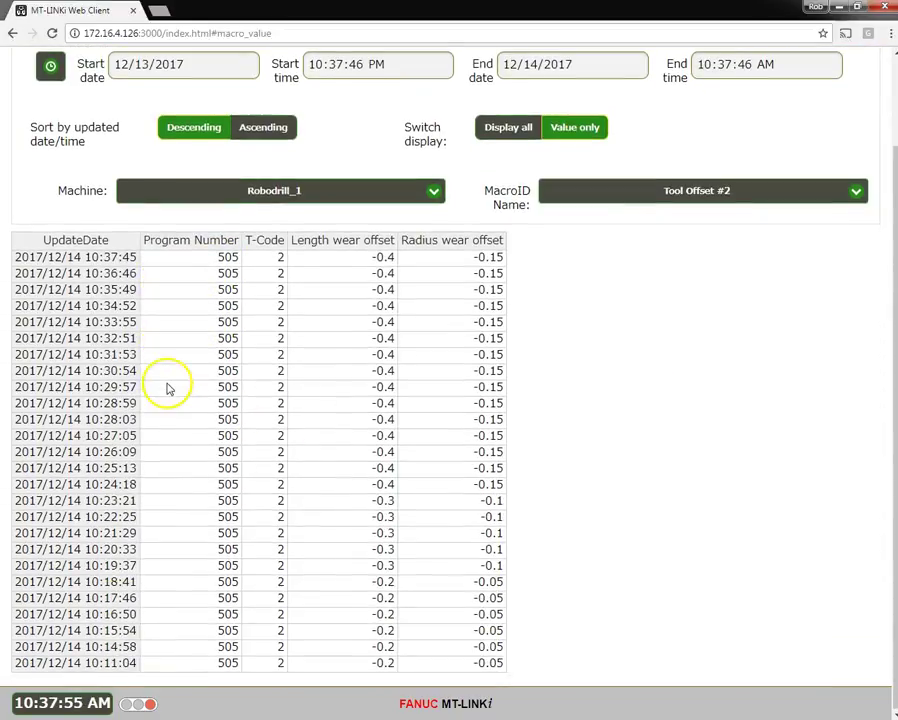
scroll("up", 3)
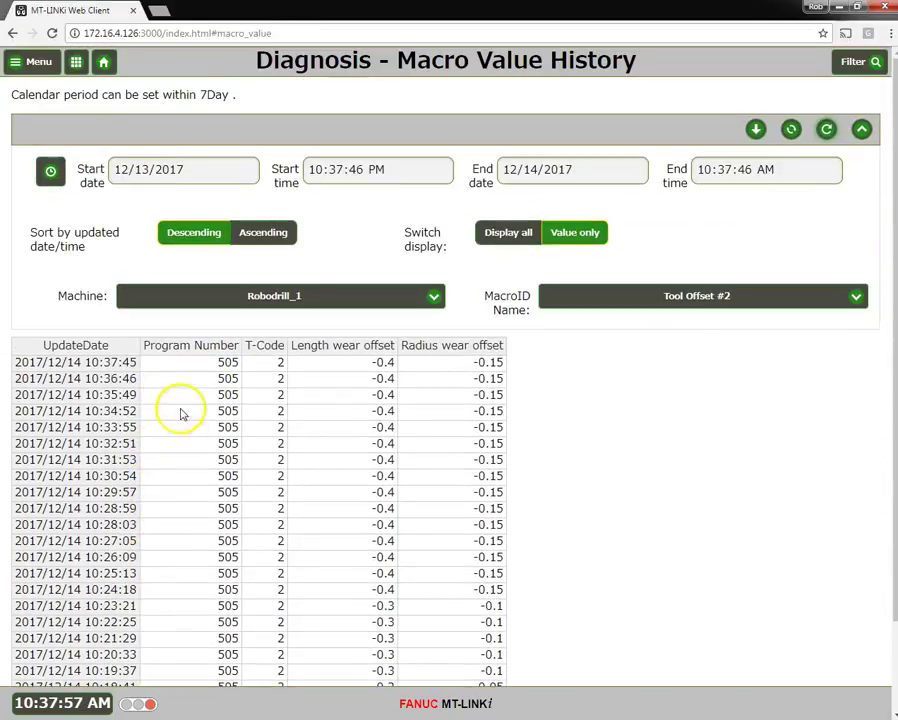
scroll("down", 3)
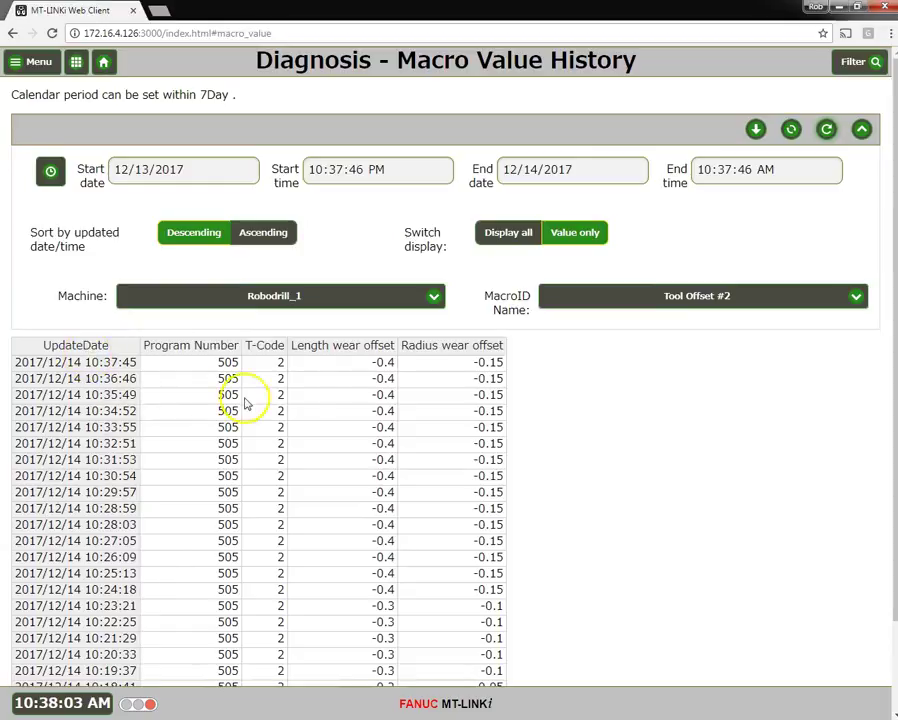
mouse_move(280, 370)
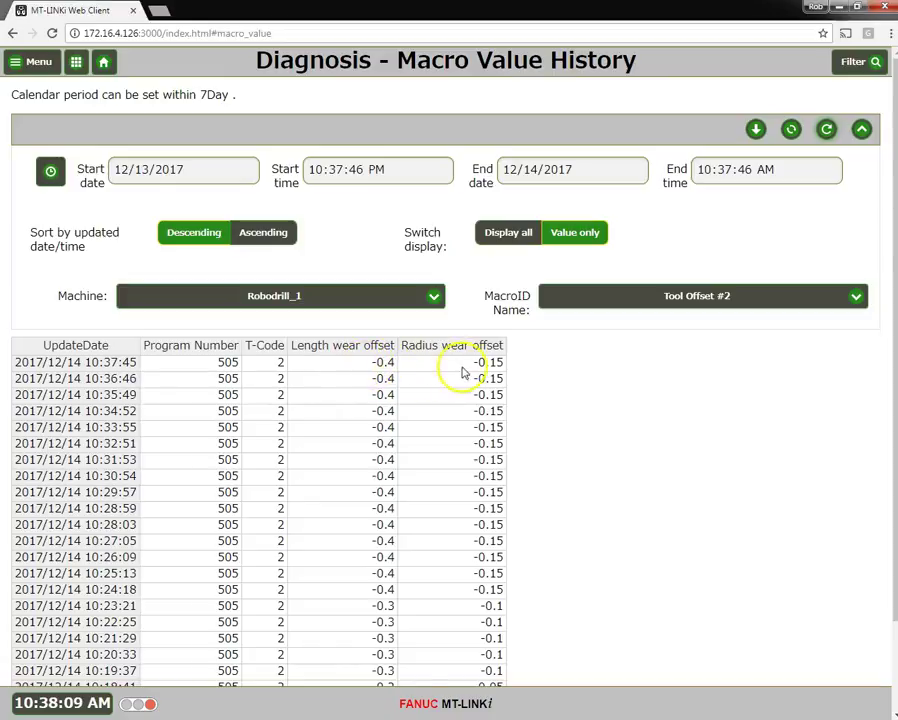
mouse_move(447, 434)
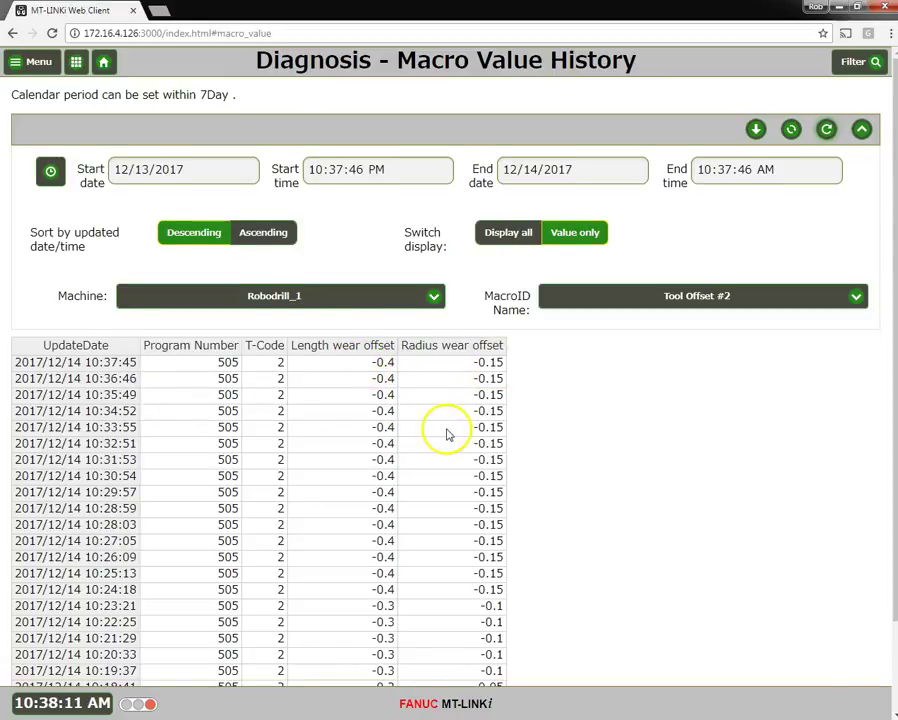
scroll("down", 3)
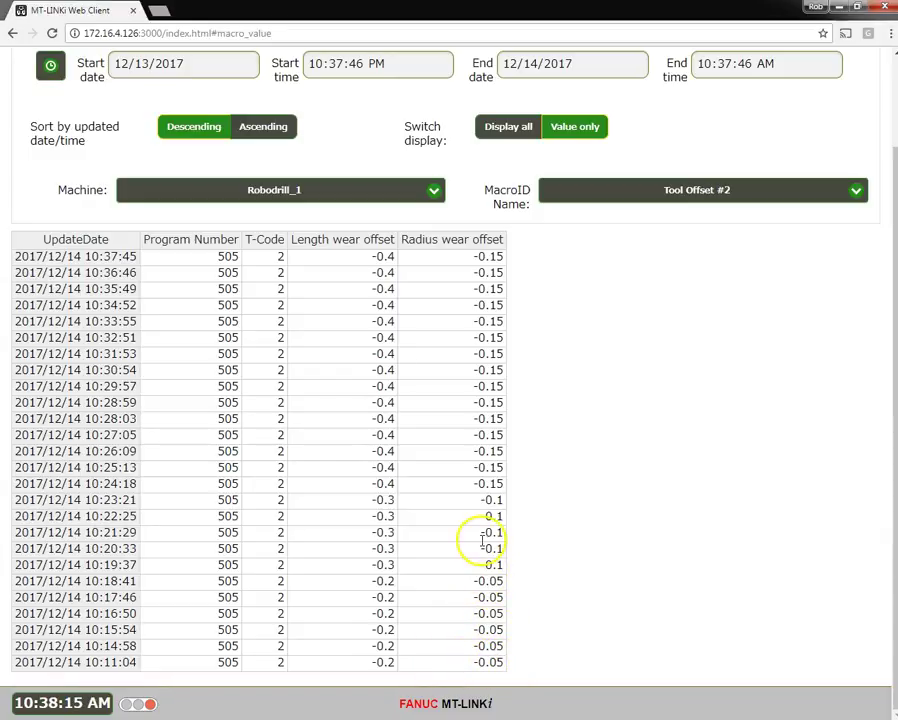
mouse_move(482, 487)
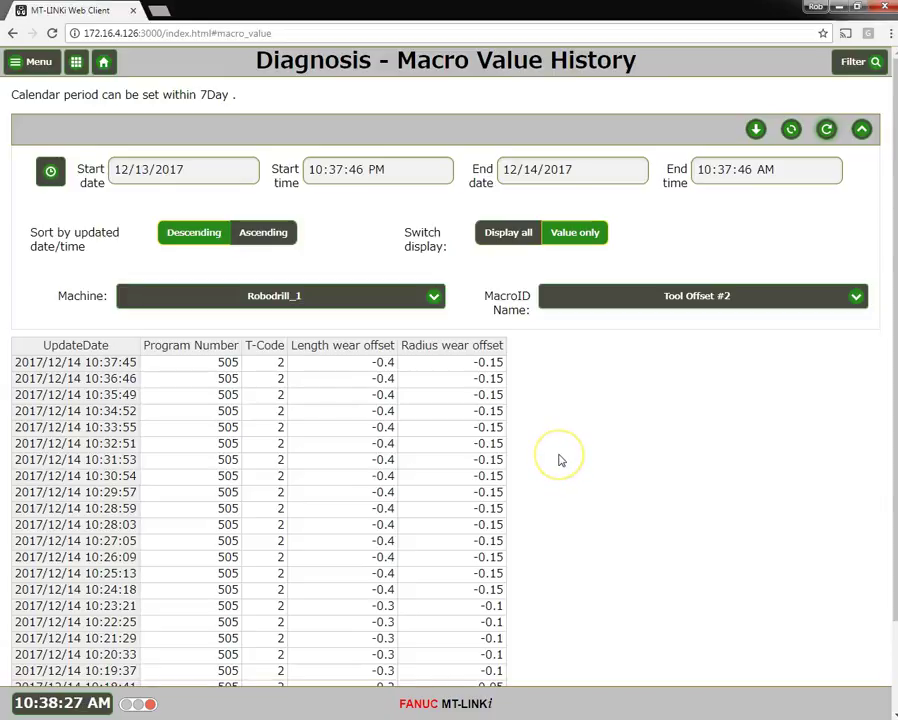
scroll("down", 3)
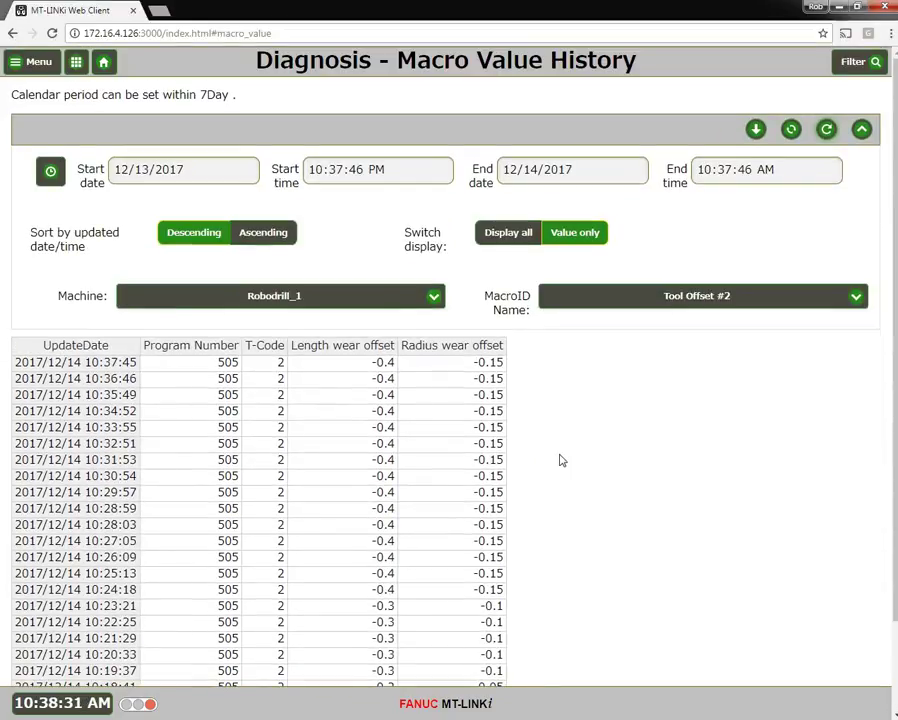
mouse_move(428, 233)
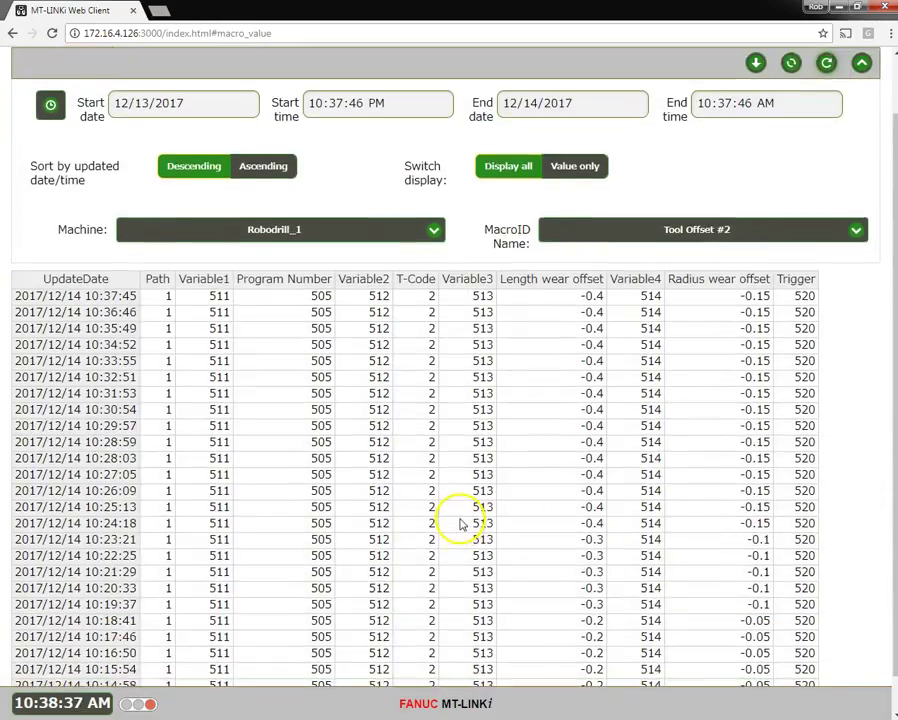
- Scroll through Tool Offset #2's full history showing macros 511–514 and trigger 520
scroll("down", 3)
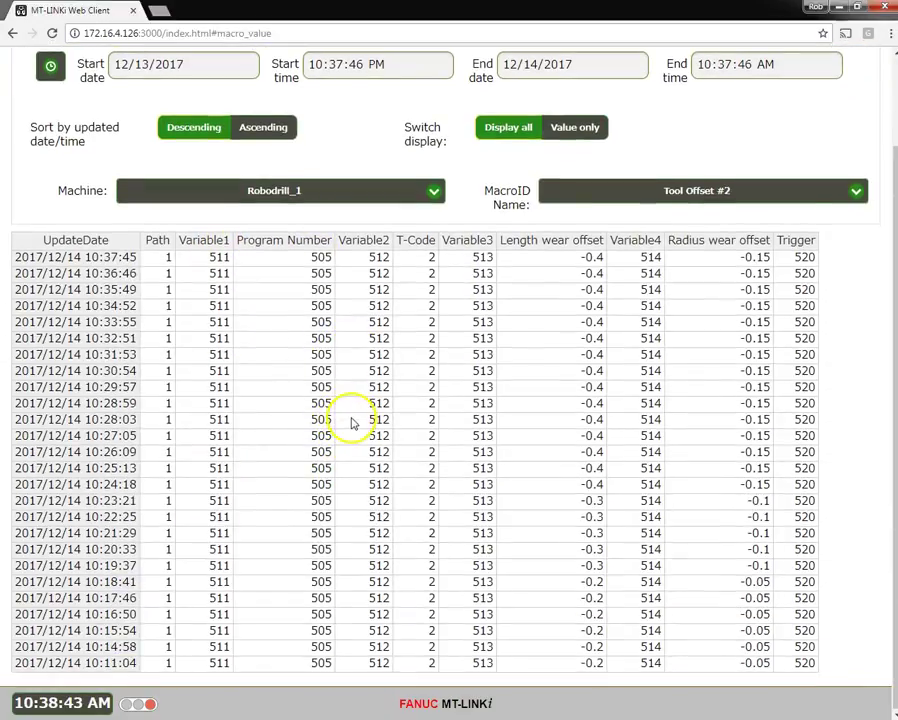
mouse_move(397, 490)
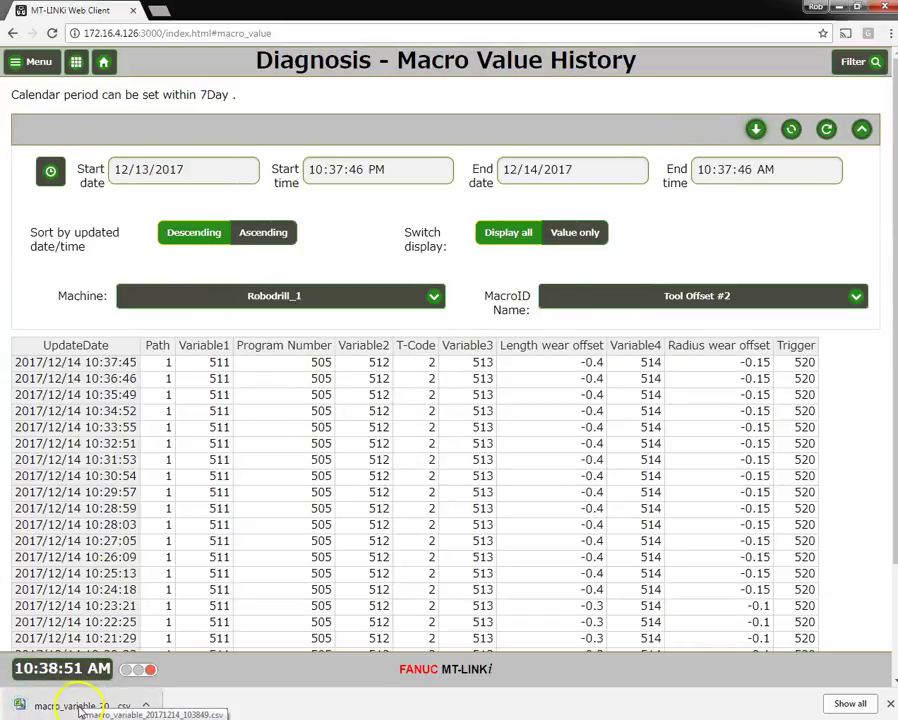
- Open macro_variable_20171214_103849.csv in Excel and inspect its 26 Tool Offset #2 records
left_click(80, 705)
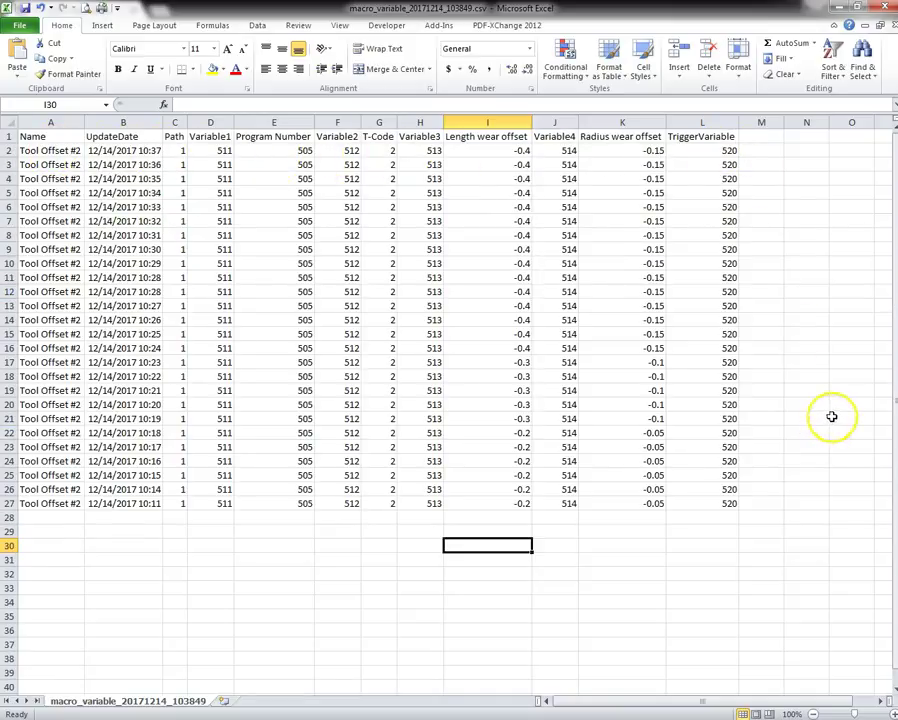
mouse_move(555, 562)
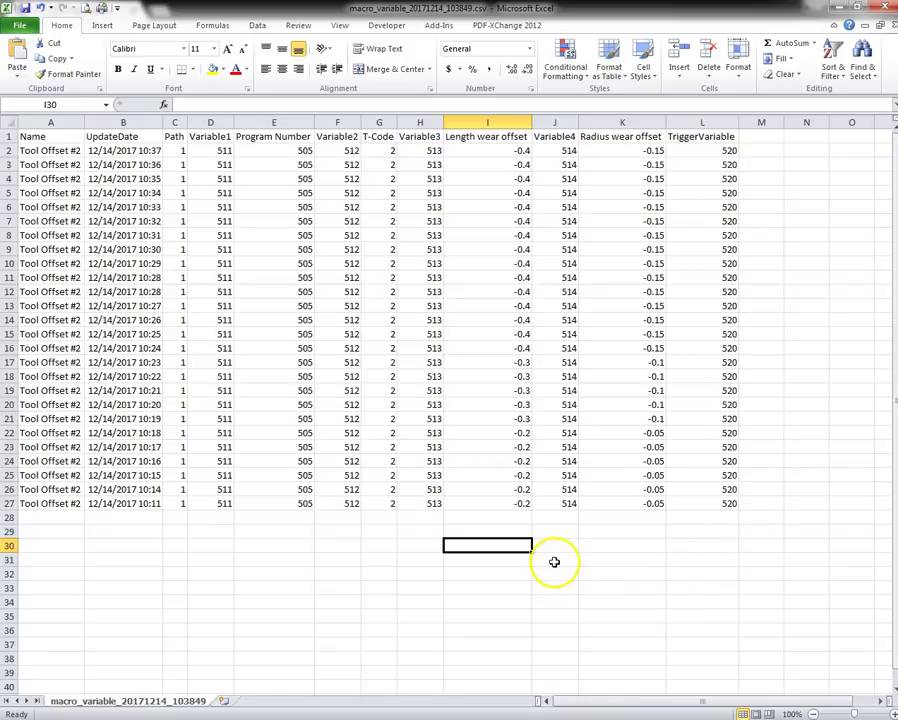
left_click(337, 530)
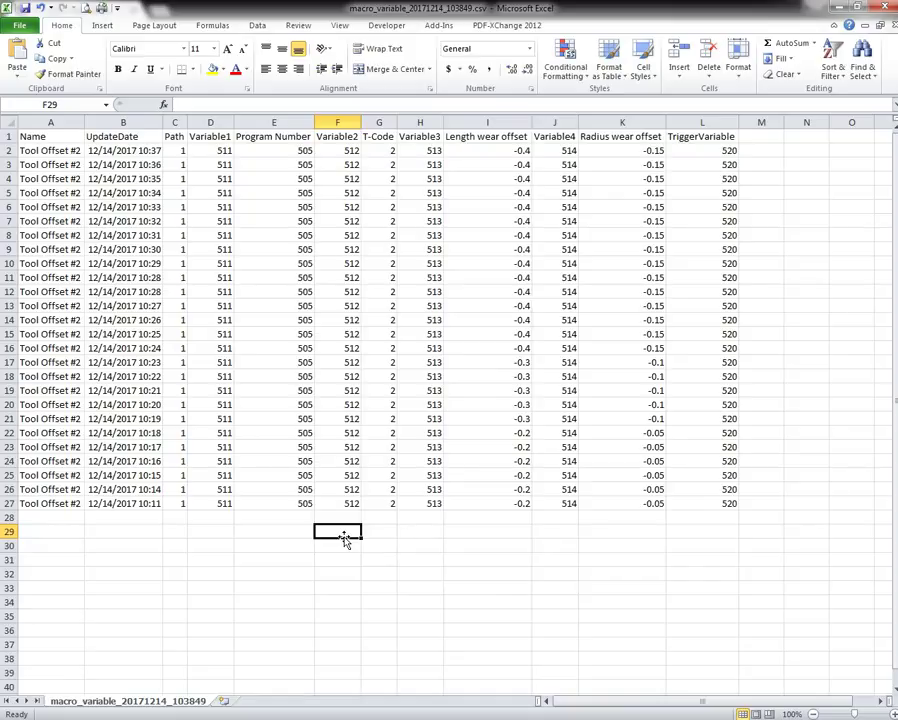
mouse_move(449, 531)
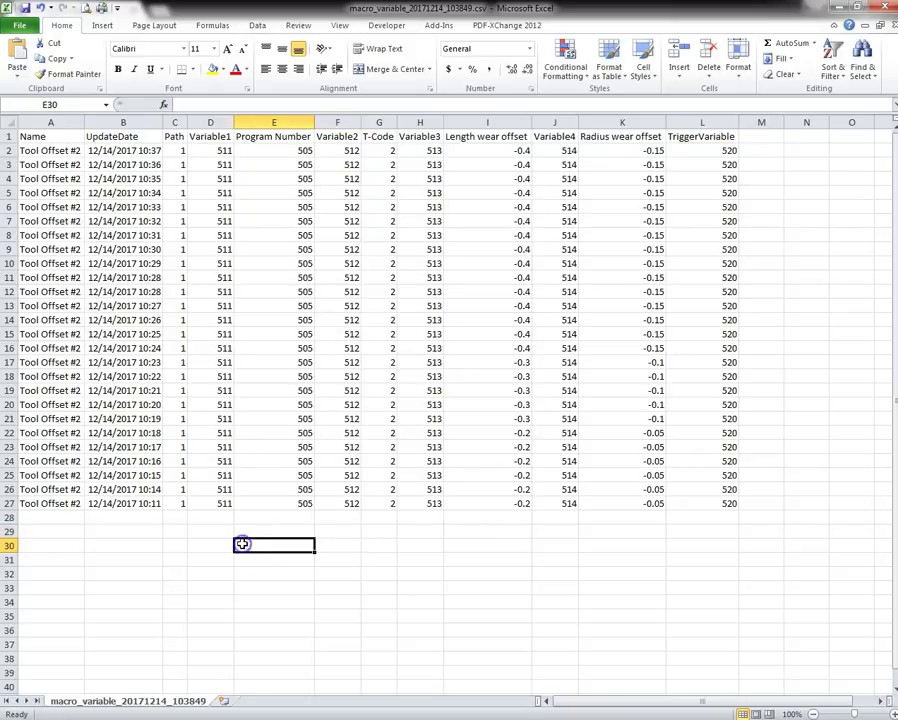
mouse_move(258, 541)
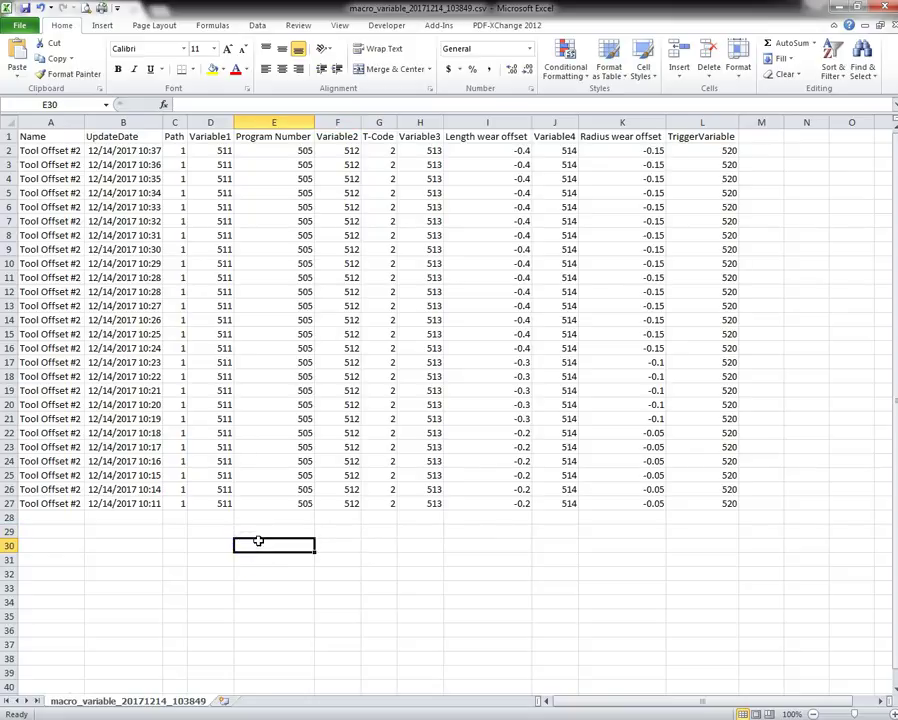